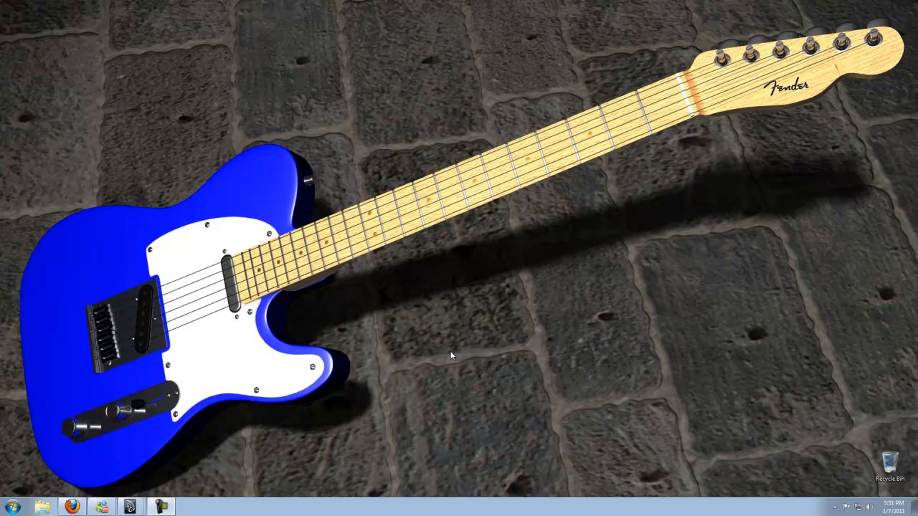
mouse_move(83, 514)
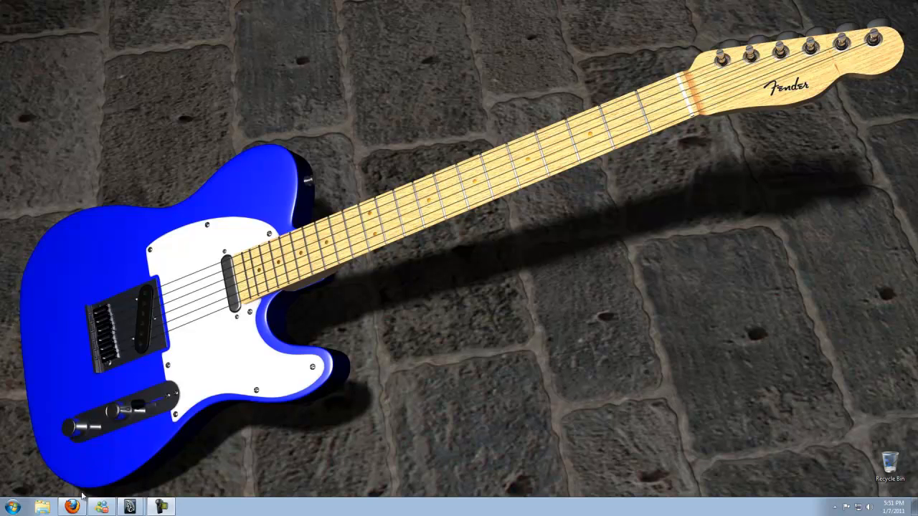
- Bring the browser with the megaman 8bit search results to the front
left_click(69, 504)
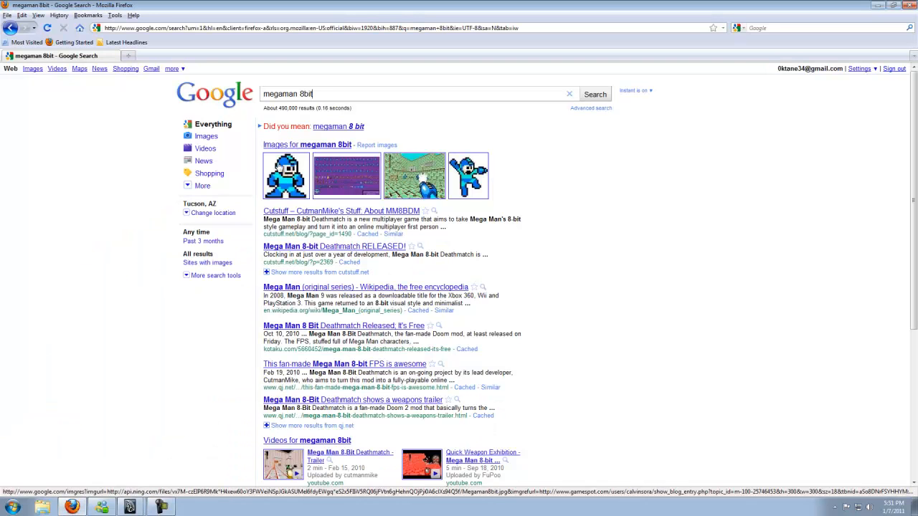
mouse_move(309, 175)
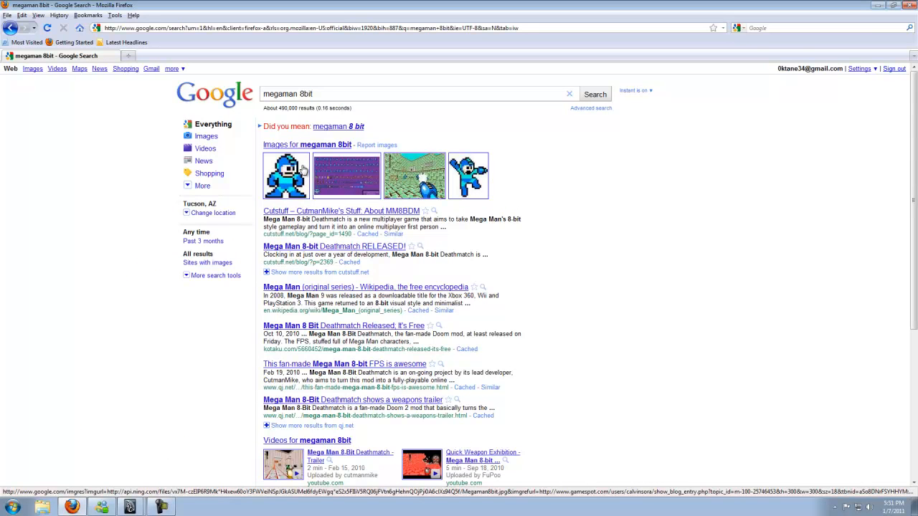
mouse_move(301, 172)
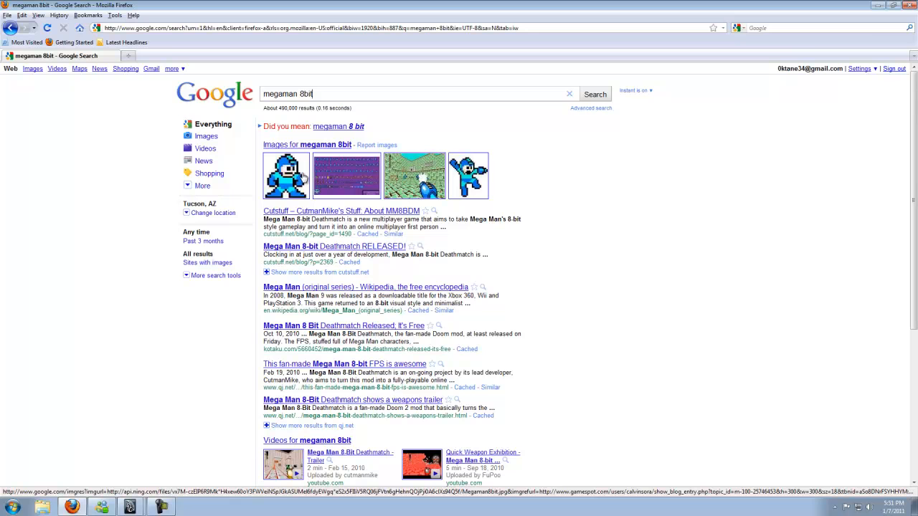
mouse_move(273, 198)
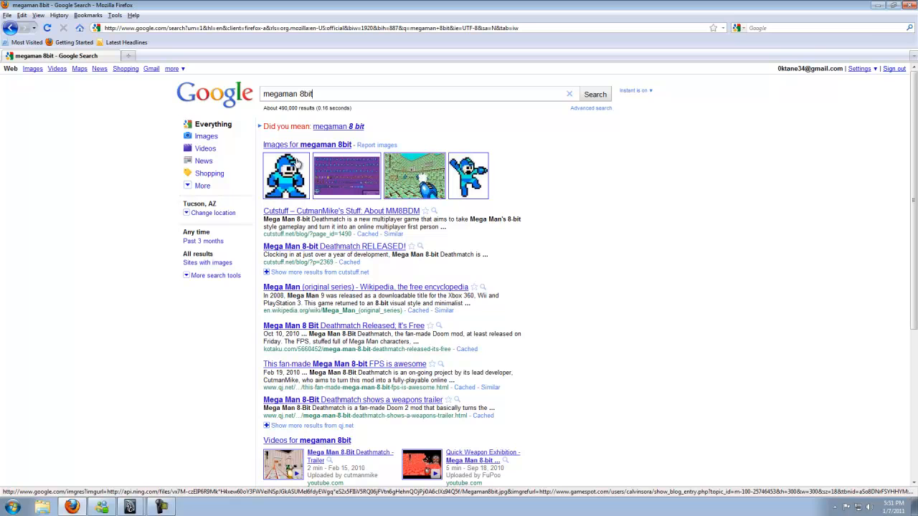
mouse_move(309, 160)
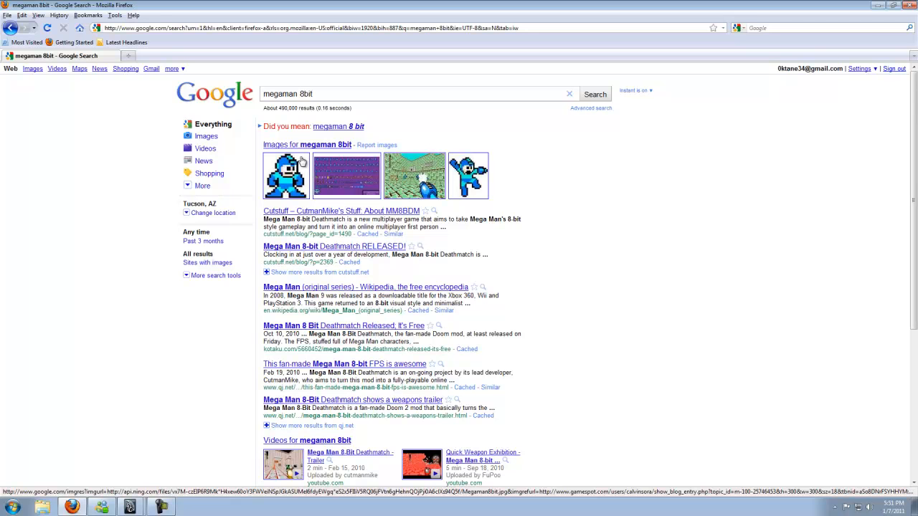
mouse_move(301, 161)
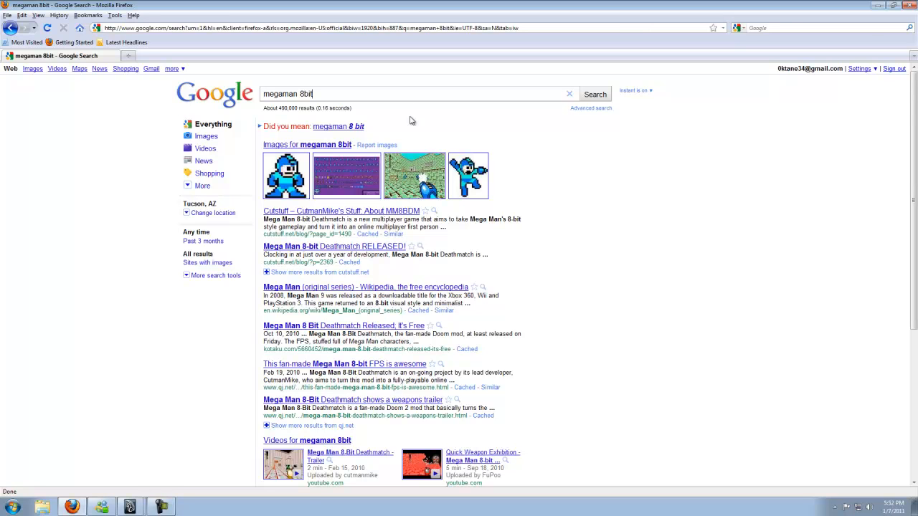
mouse_move(407, 120)
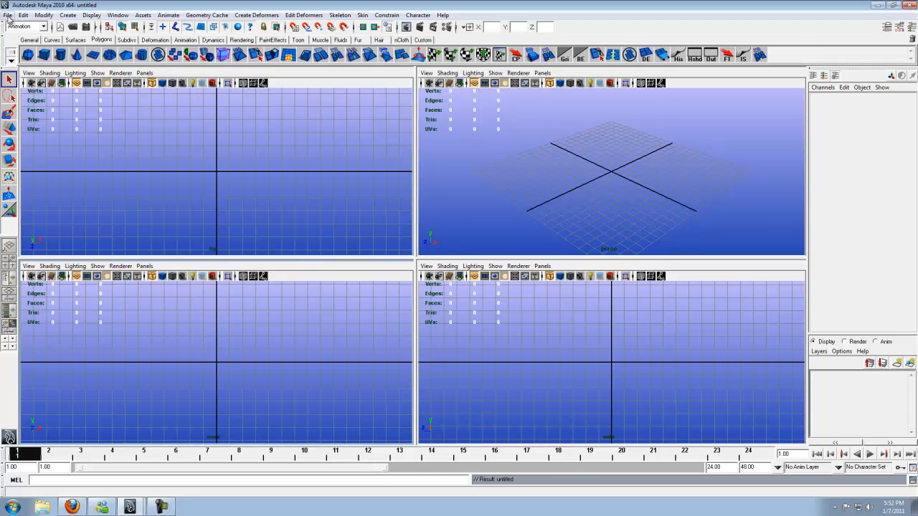
- Review Maya's New Project dialog via File > Project > New, then return to Firefox
left_click(7, 15)
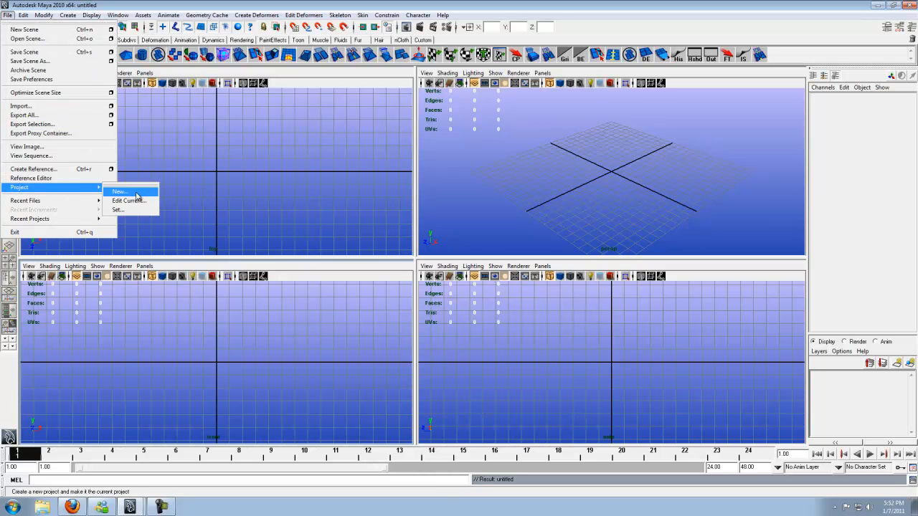
left_click(120, 192)
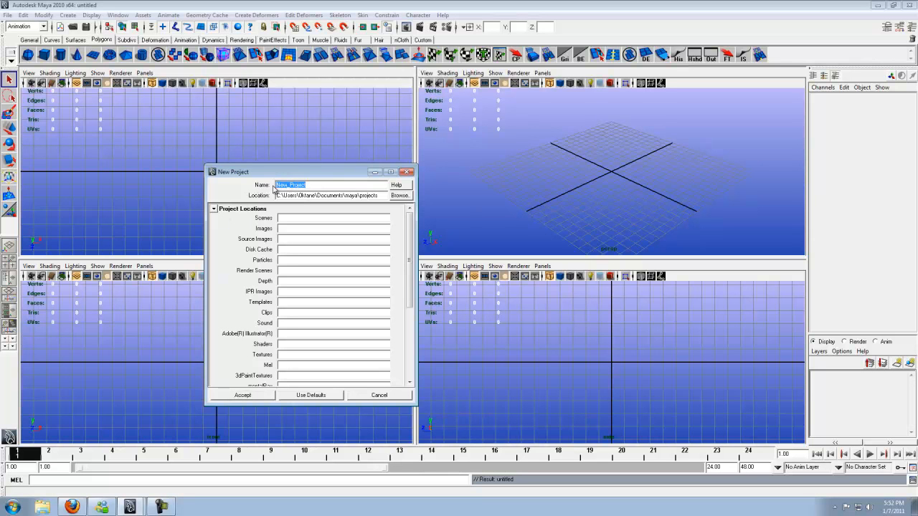
mouse_move(337, 186)
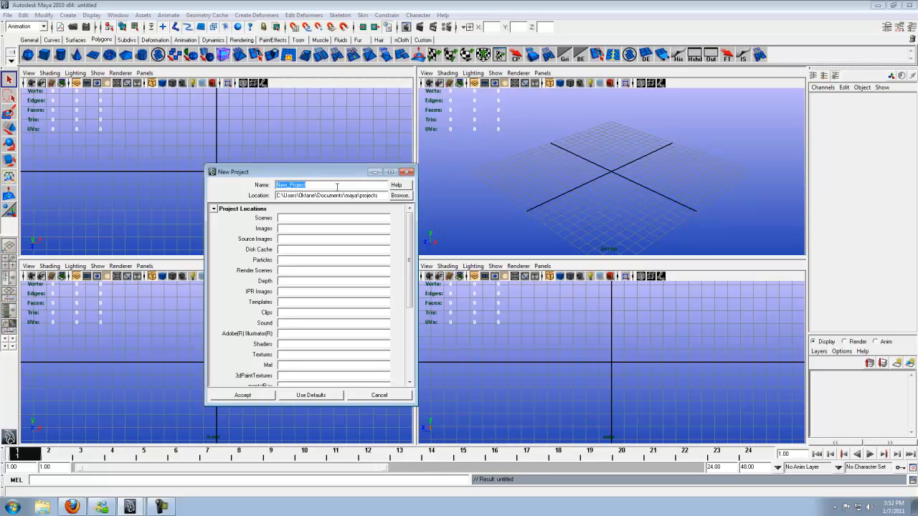
mouse_move(299, 300)
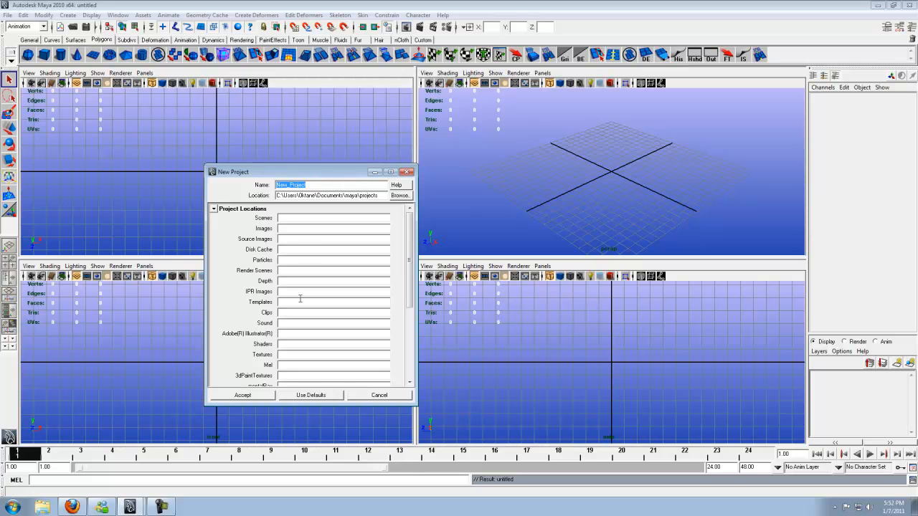
left_click(310, 395)
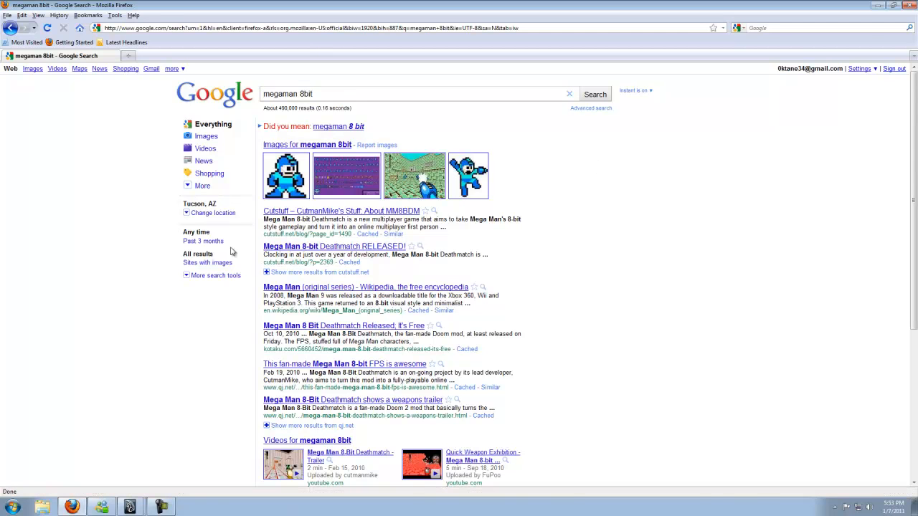
mouse_move(309, 151)
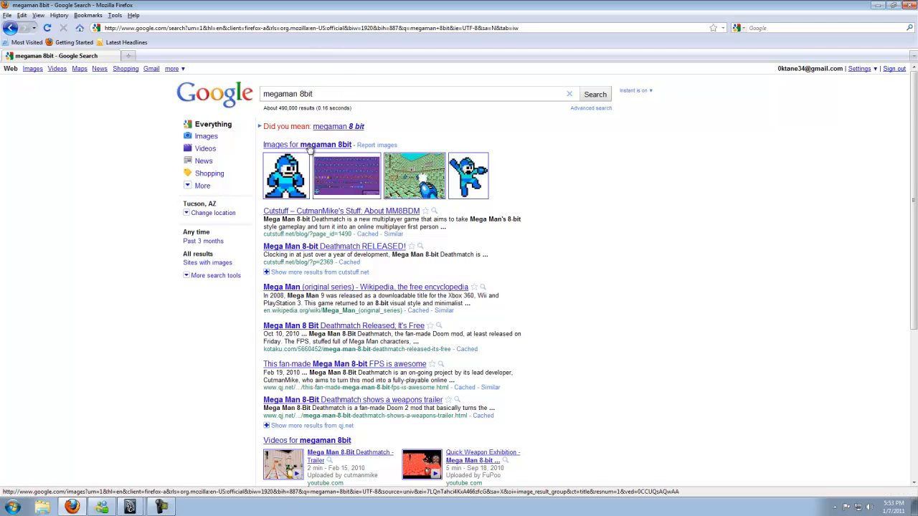
mouse_move(321, 150)
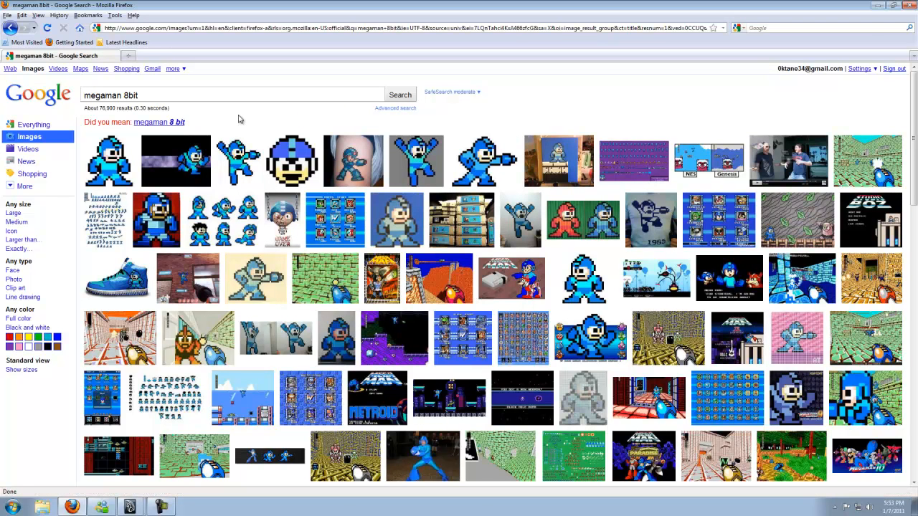
mouse_move(13, 212)
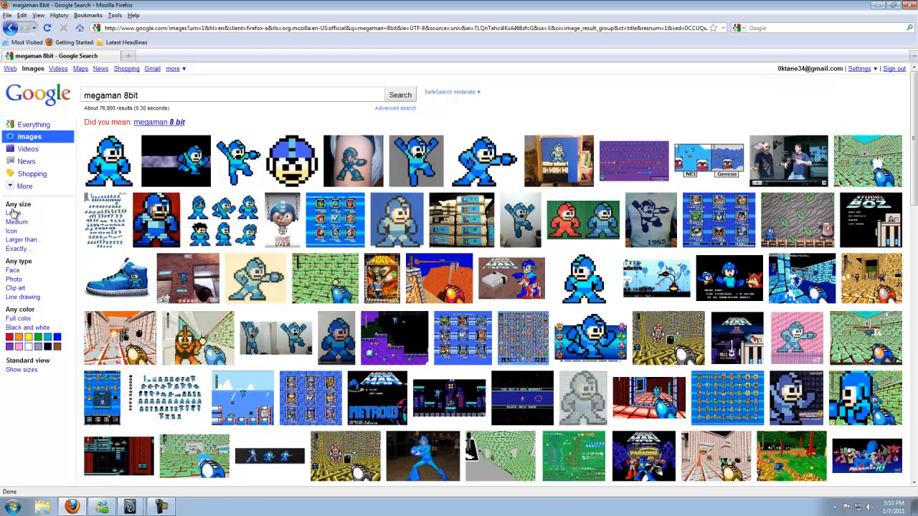
- Filter the megaman 8bit image results to Large size only
left_click(13, 212)
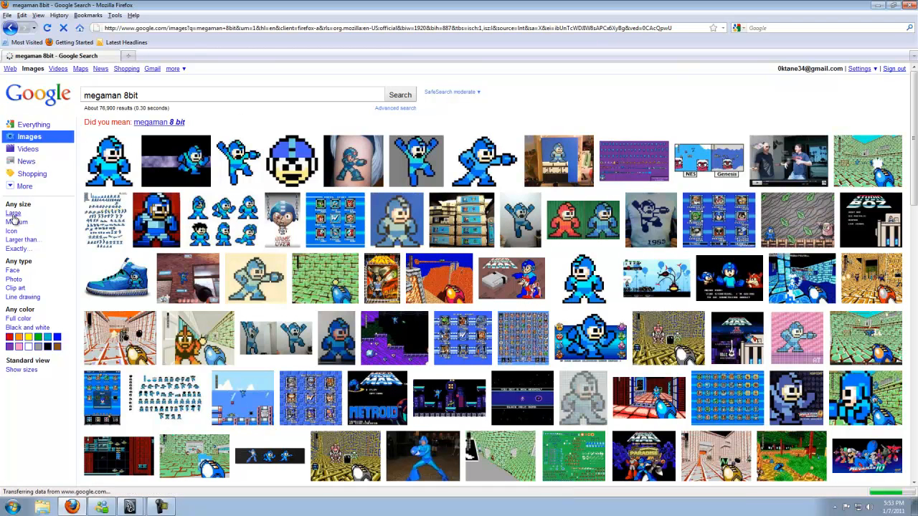
left_click(13, 213)
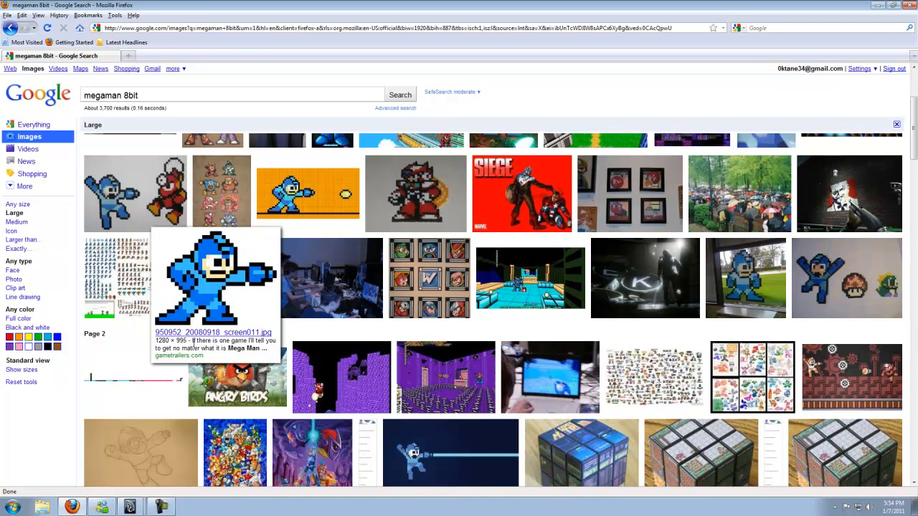
mouse_move(206, 296)
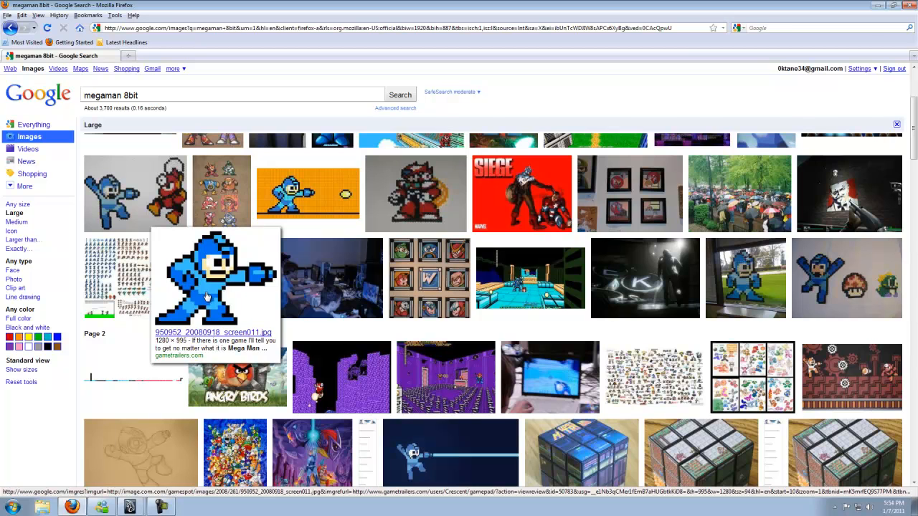
- View the full-size 8-bit Mega Man image from gametrailers and bring up Save Image As
left_click(208, 287)
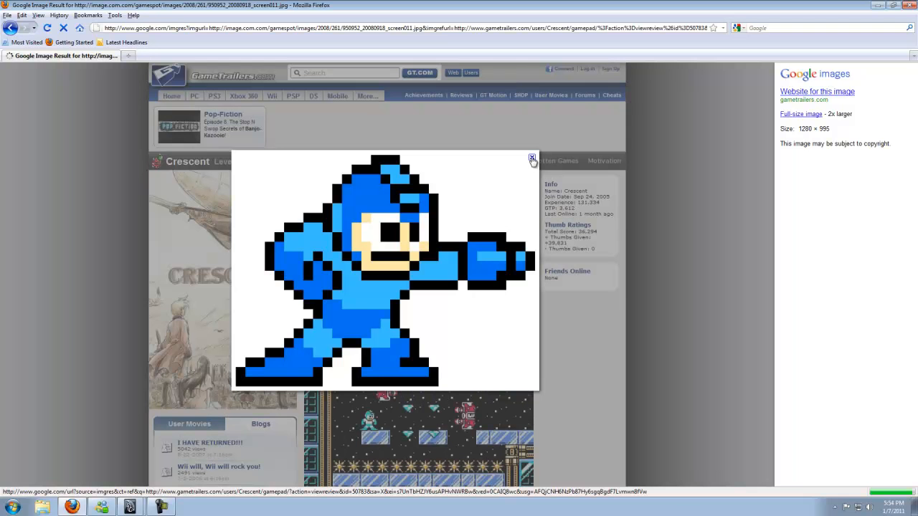
mouse_move(399, 228)
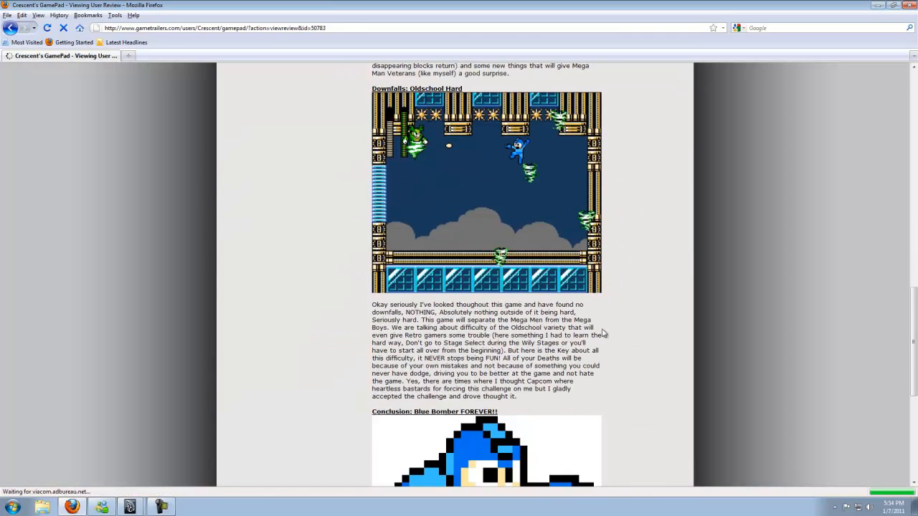
scroll("down", 3)
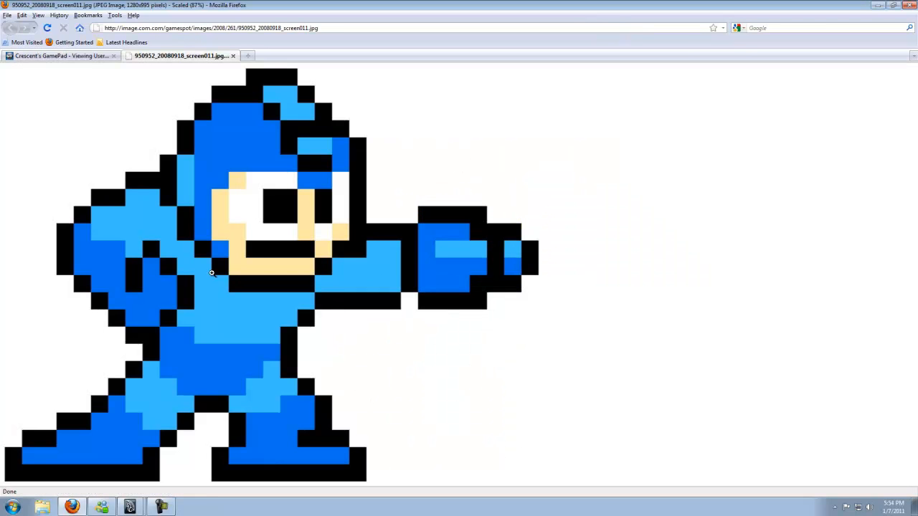
right_click(212, 272)
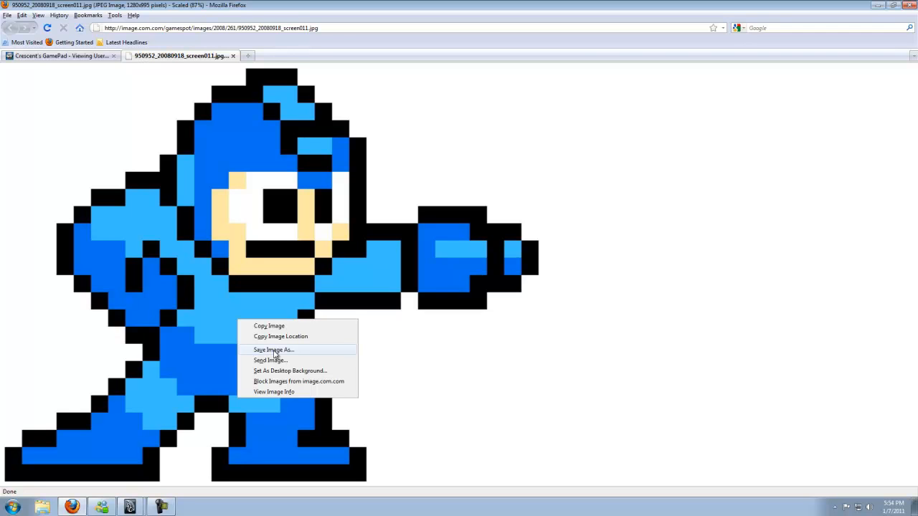
mouse_move(463, 333)
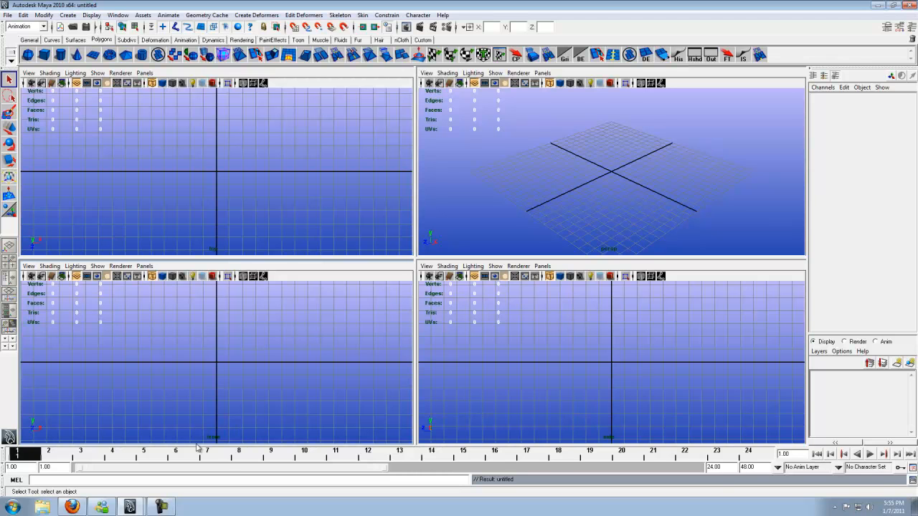
mouse_move(208, 447)
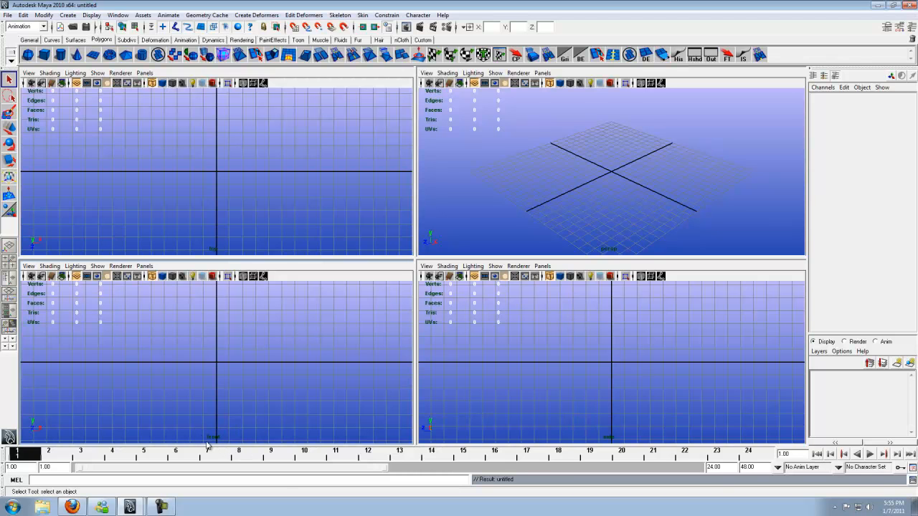
- Import the saved Mega Man image from sourceimages as an image plane in the viewport camera
left_click(28, 265)
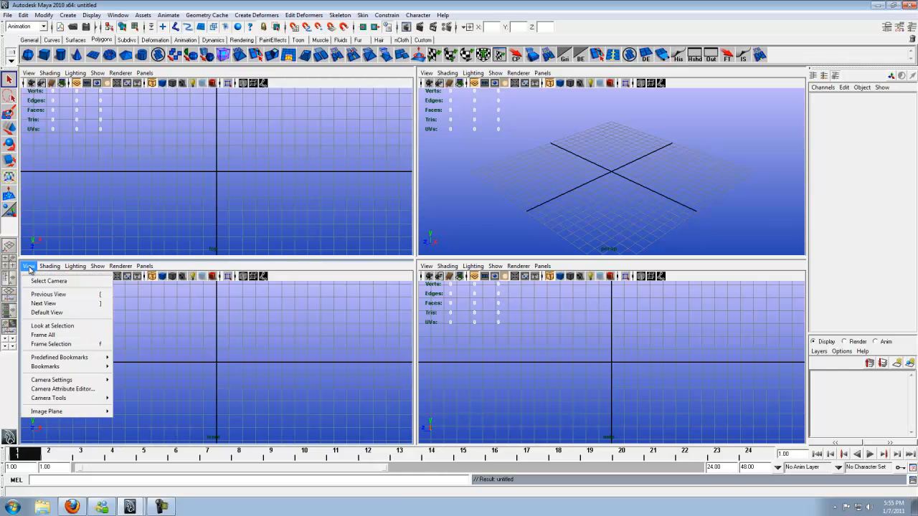
mouse_move(42, 410)
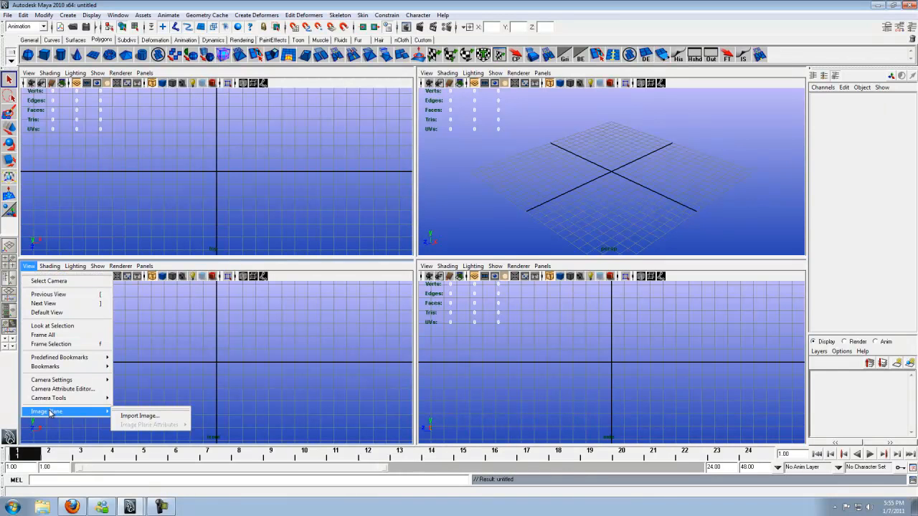
left_click(138, 416)
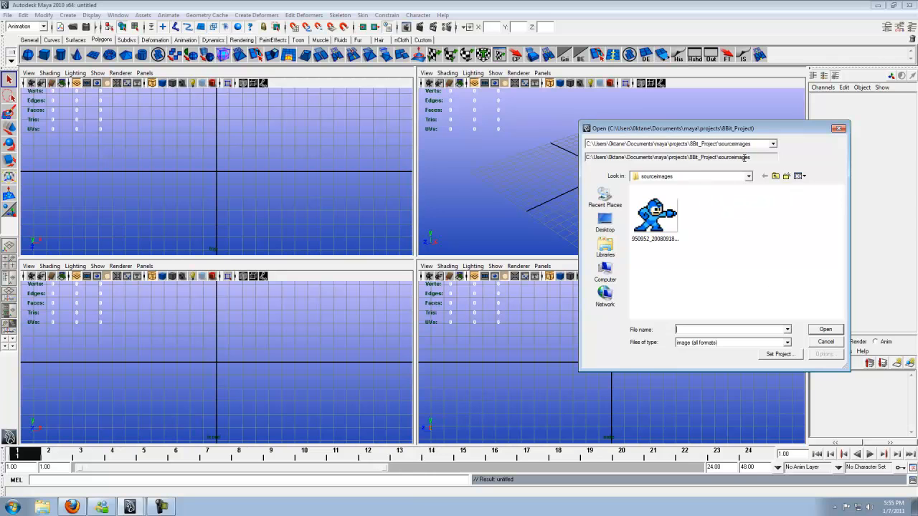
mouse_move(740, 166)
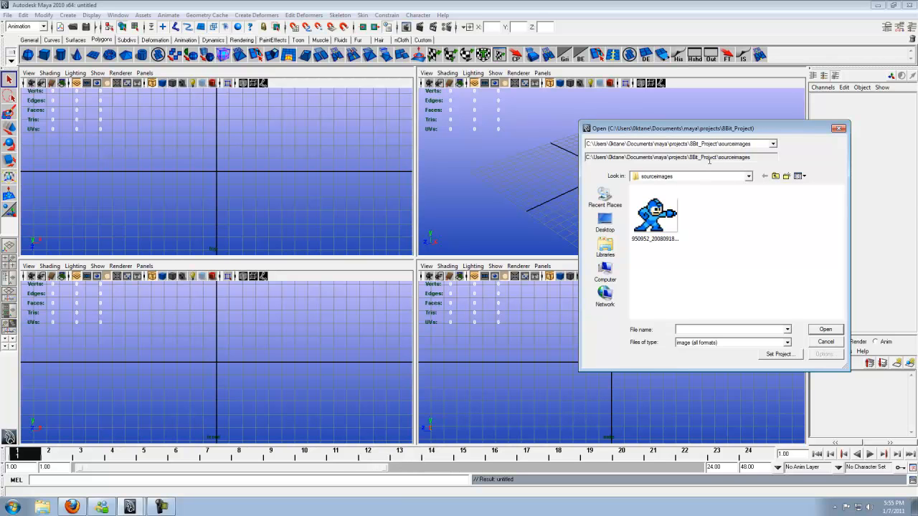
left_click(656, 215)
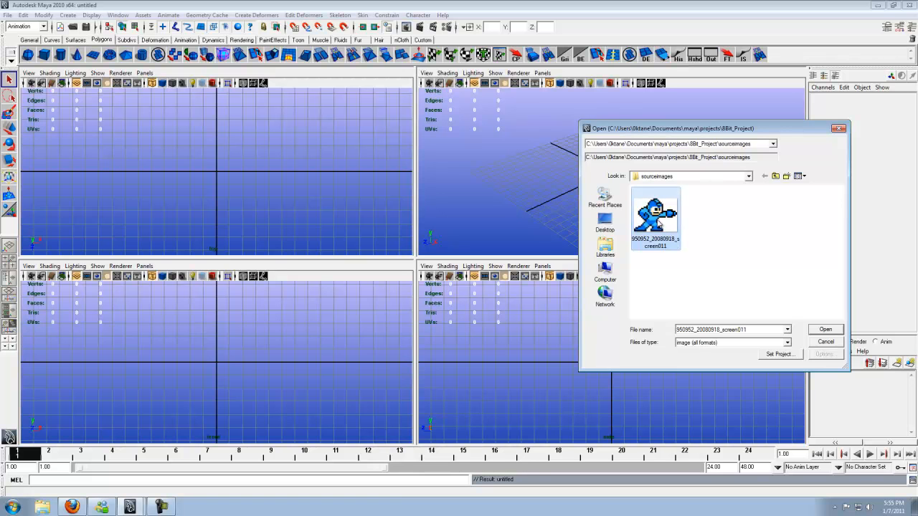
left_click(656, 212)
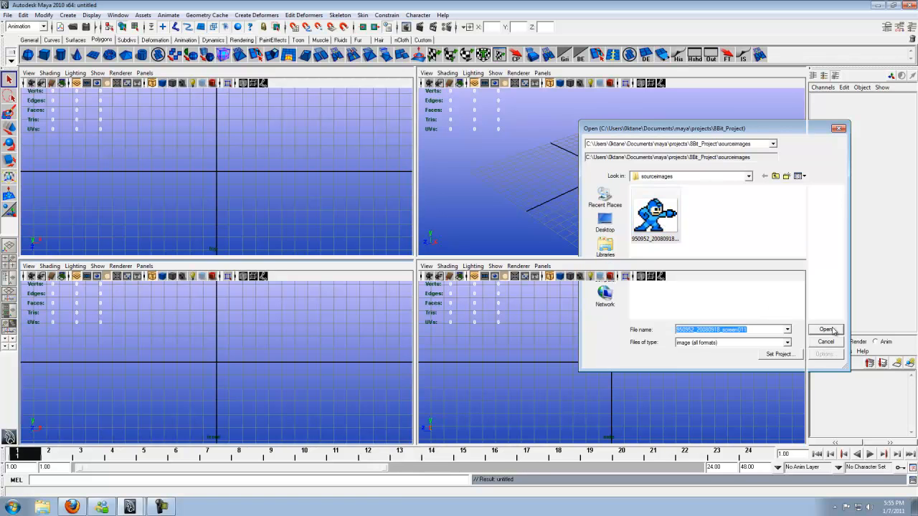
left_click(826, 328)
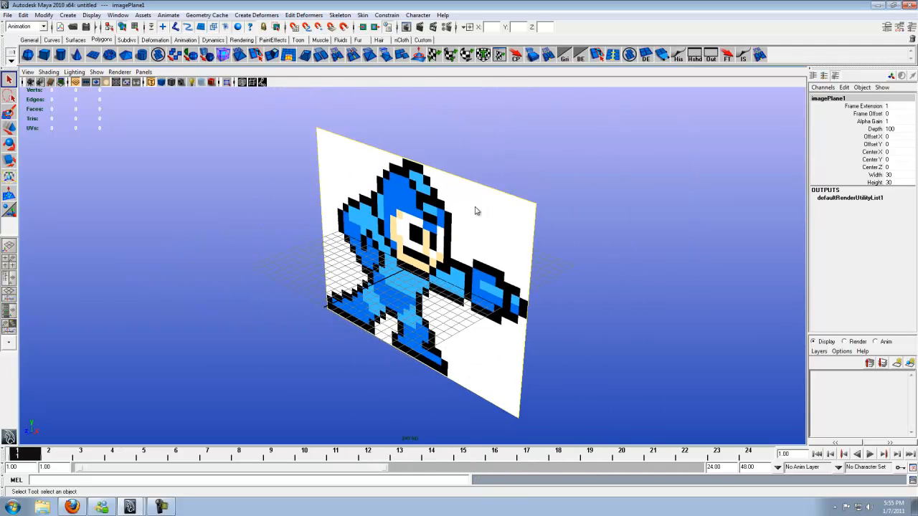
- Raise imagePlane1's Center Y and Z offsets so the picture floats above the grid
left_click_drag(477, 211, 461, 206)
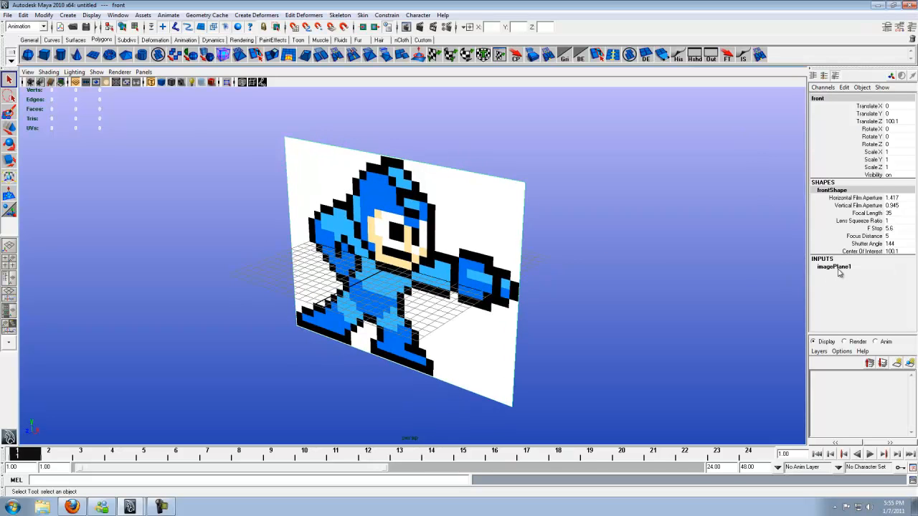
left_click(832, 267)
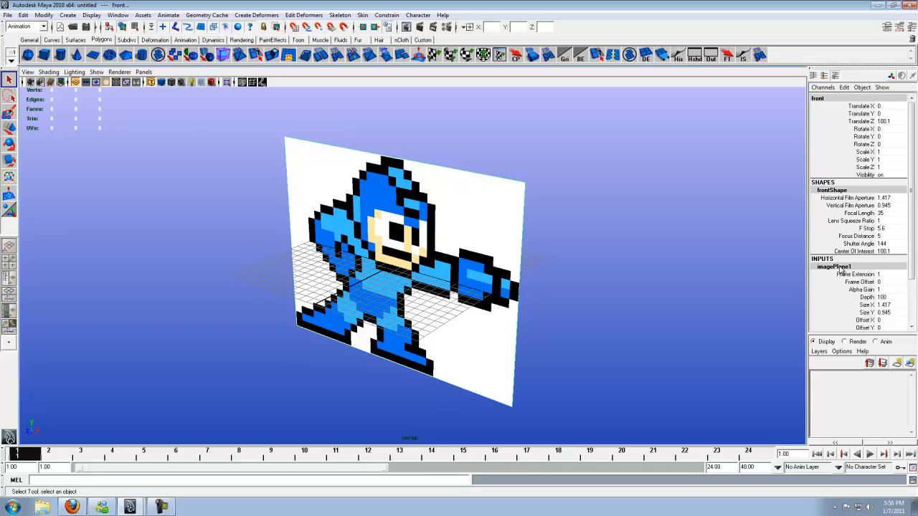
scroll("down", 3)
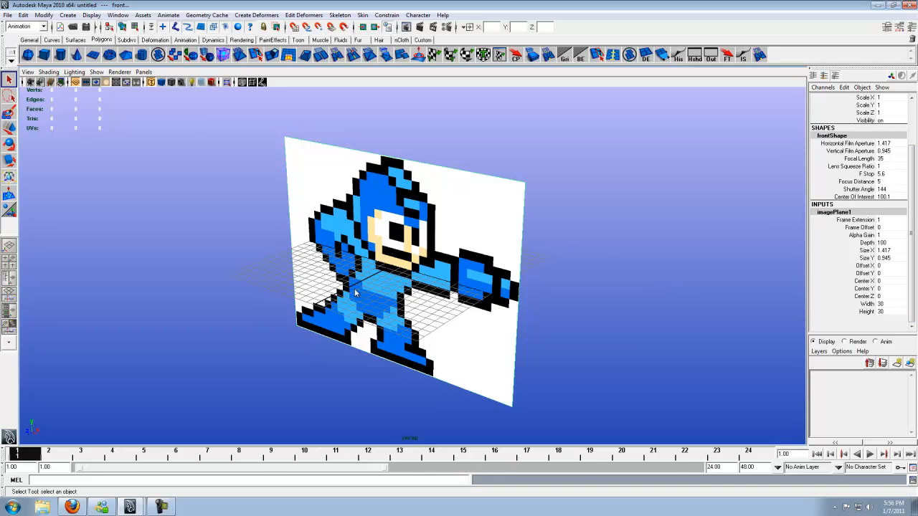
mouse_move(745, 266)
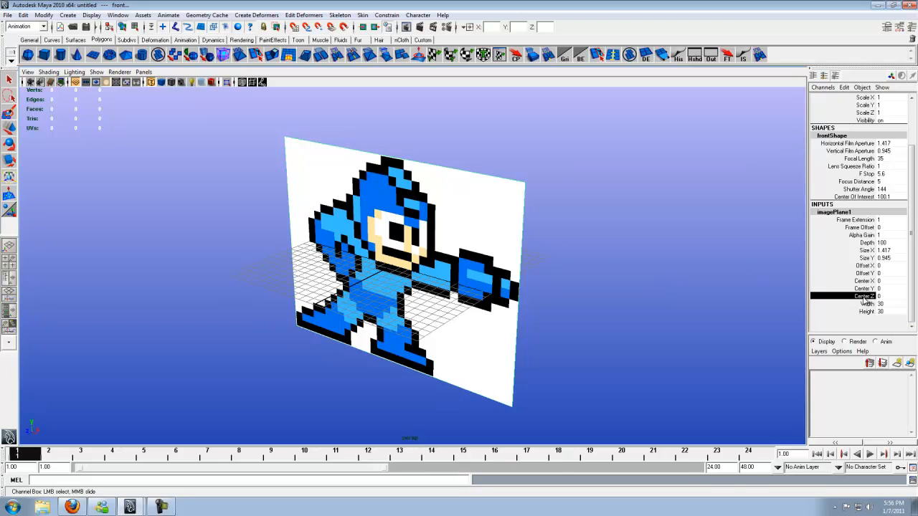
mouse_move(591, 299)
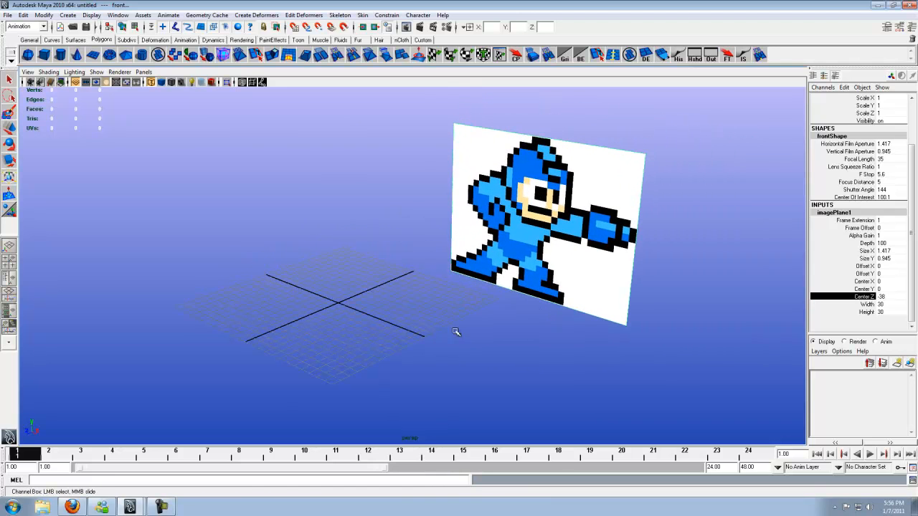
mouse_move(387, 330)
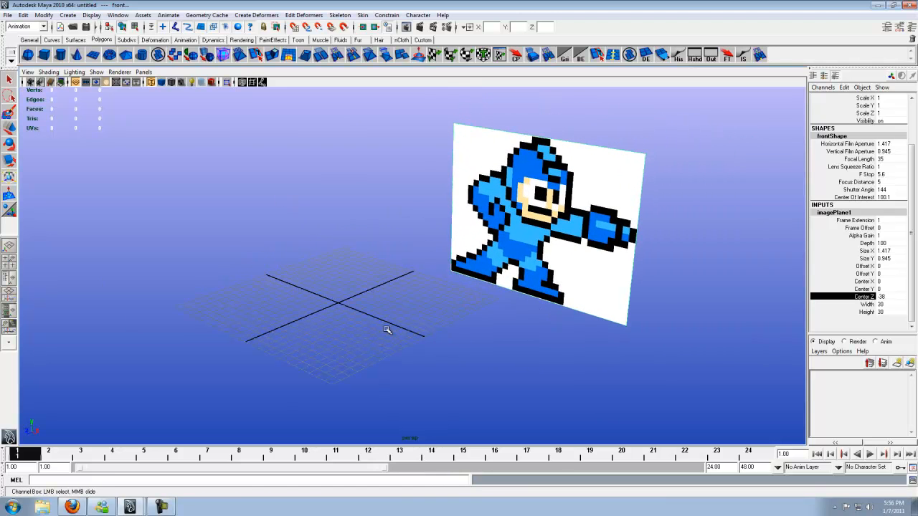
mouse_move(754, 310)
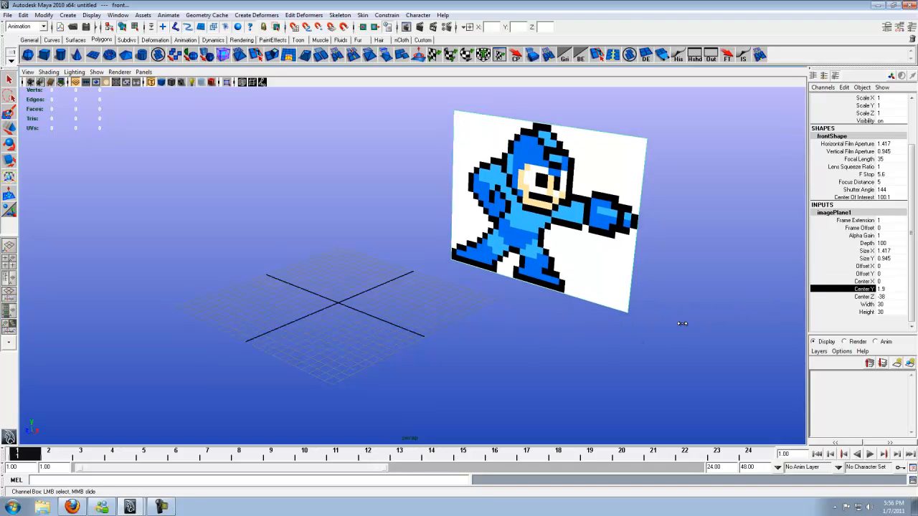
left_click_drag(681, 324, 548, 320)
type("12.5")
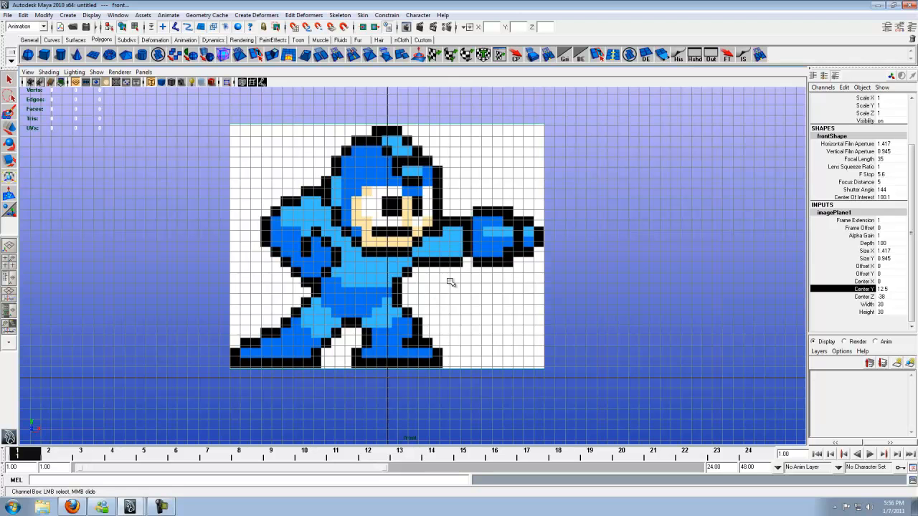
mouse_move(448, 283)
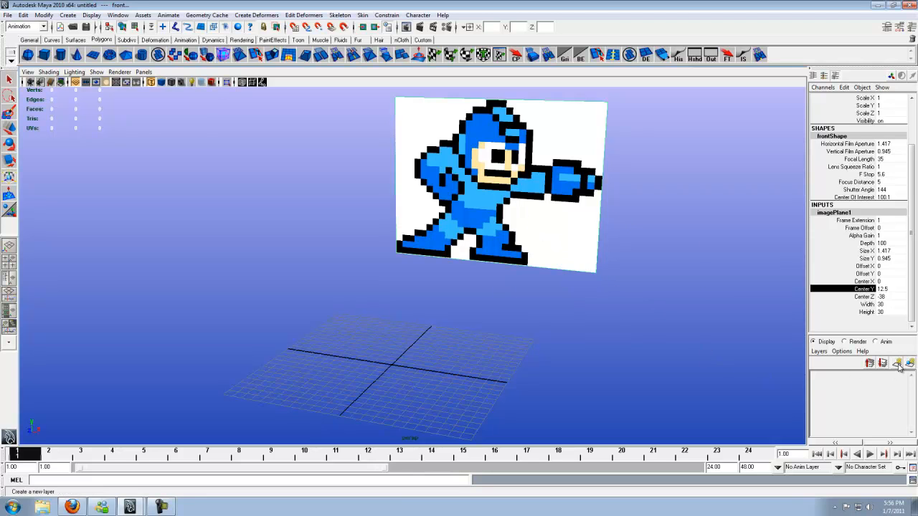
mouse_move(895, 368)
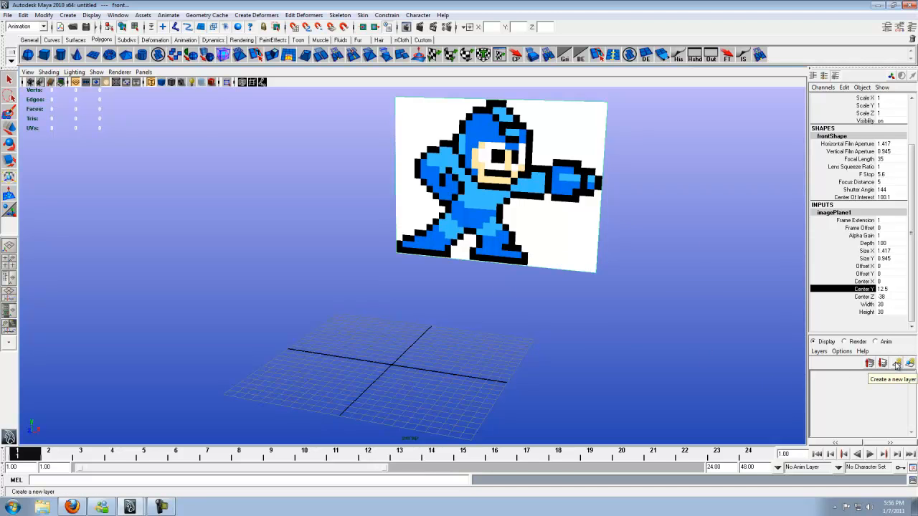
- Create a display layer named megamanimage and select the camera to add to it
left_click(893, 364)
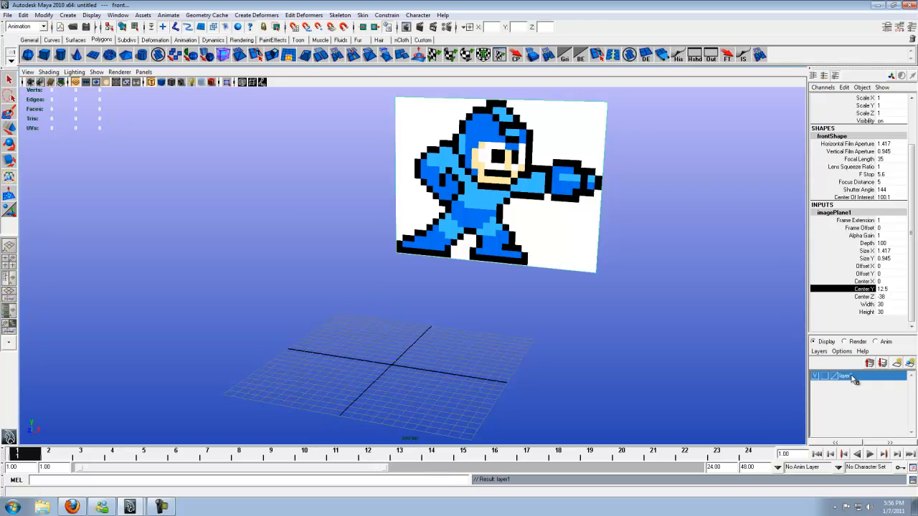
double_click(849, 379)
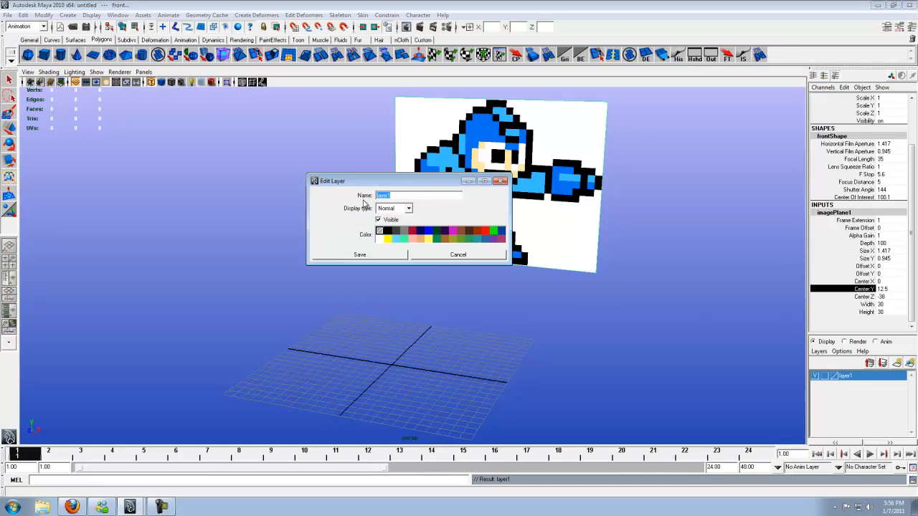
type("megaman")
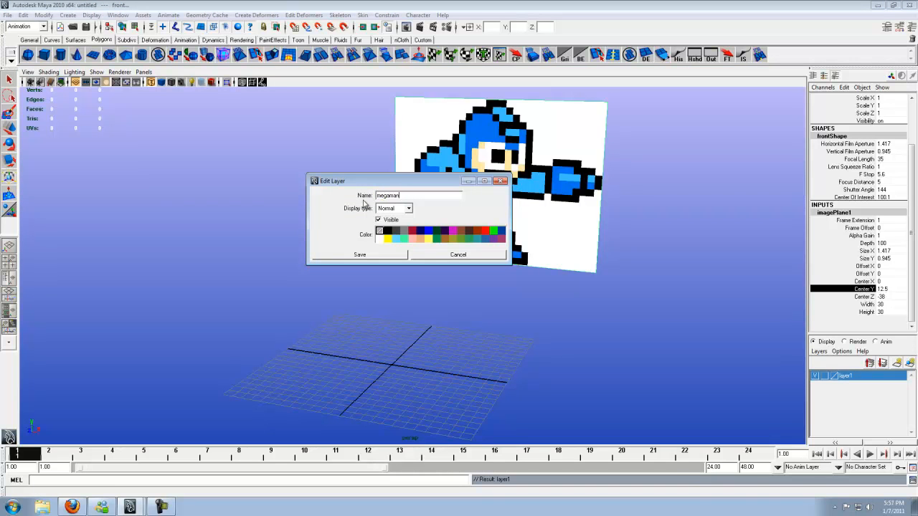
type("image")
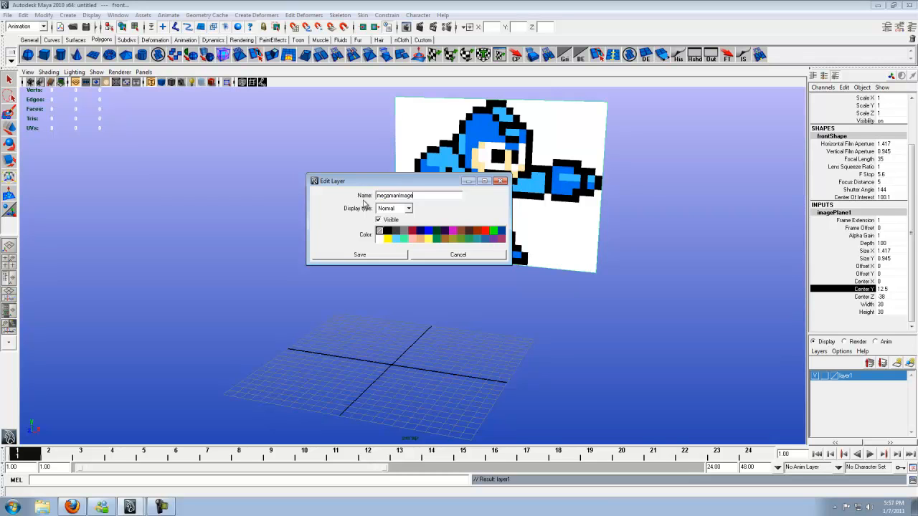
left_click(358, 255)
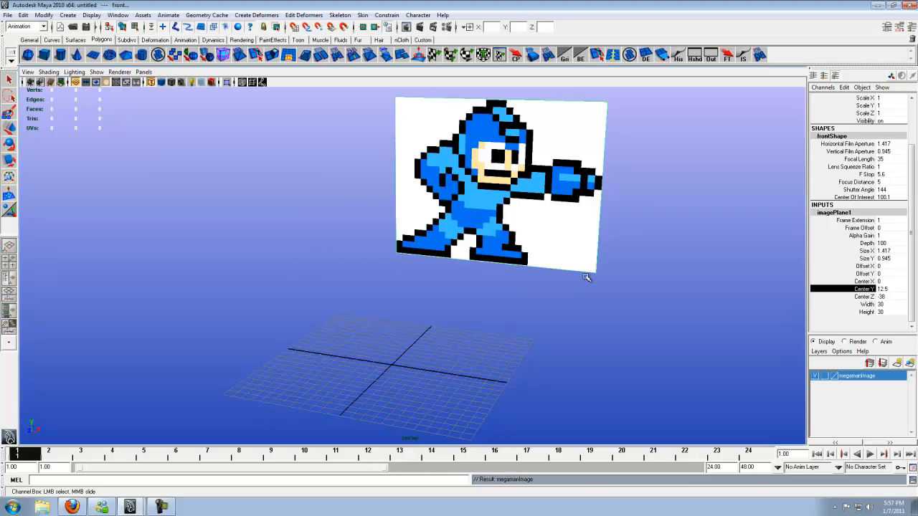
mouse_move(574, 95)
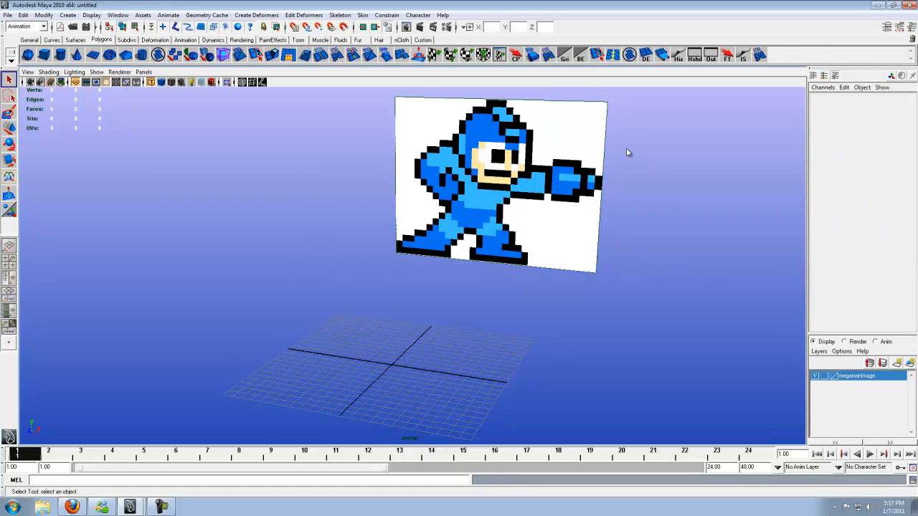
left_click(856, 376)
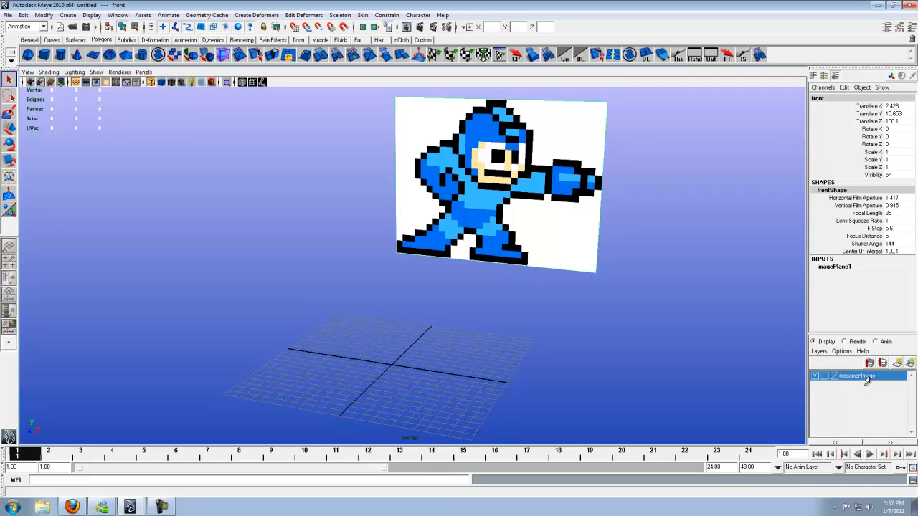
mouse_move(796, 403)
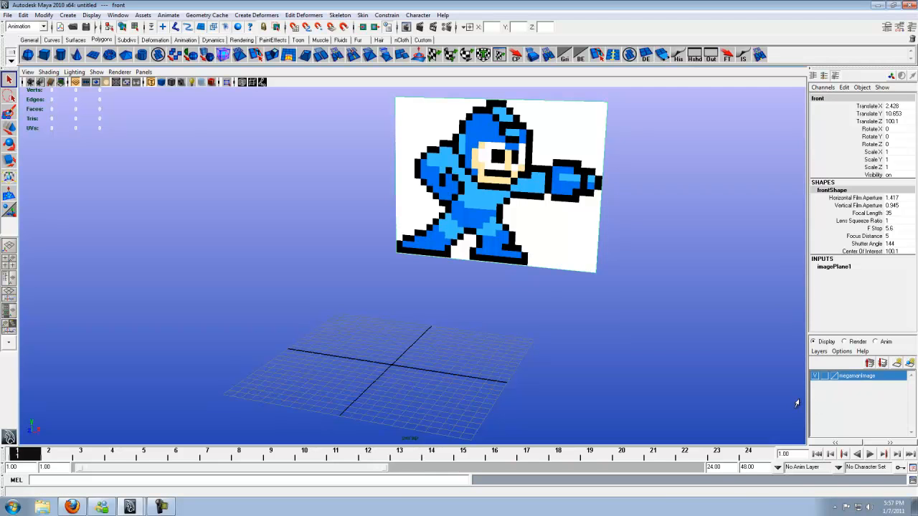
mouse_move(781, 404)
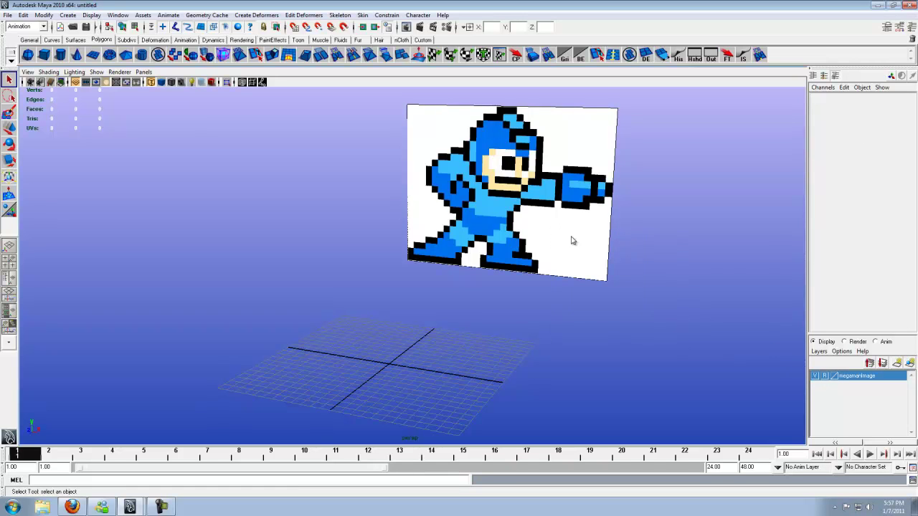
mouse_move(464, 170)
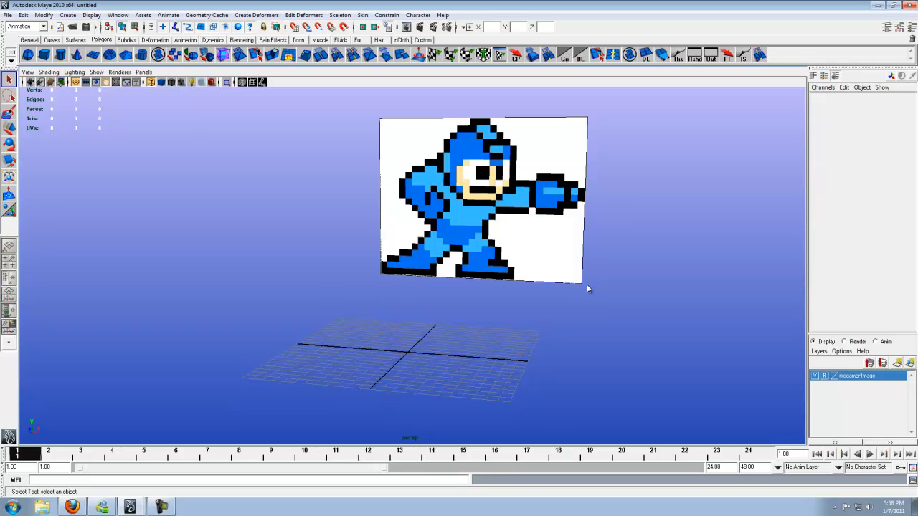
mouse_move(596, 247)
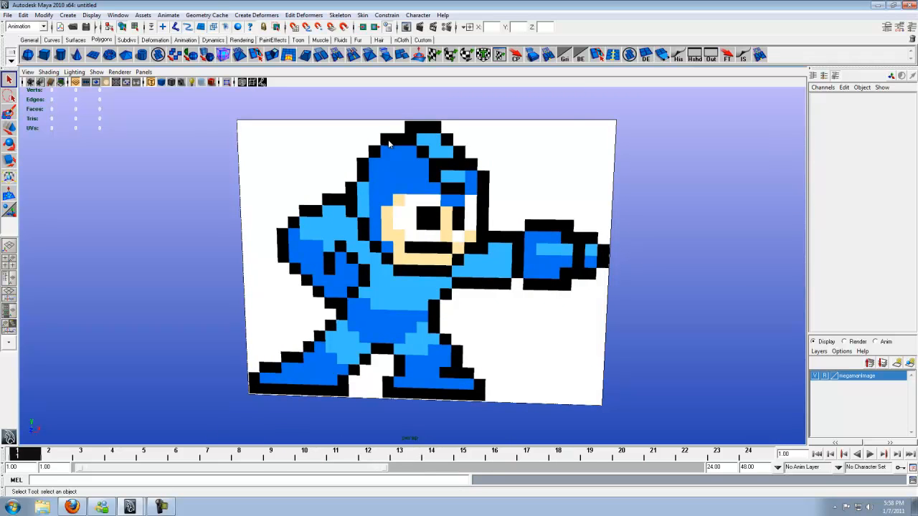
mouse_move(399, 154)
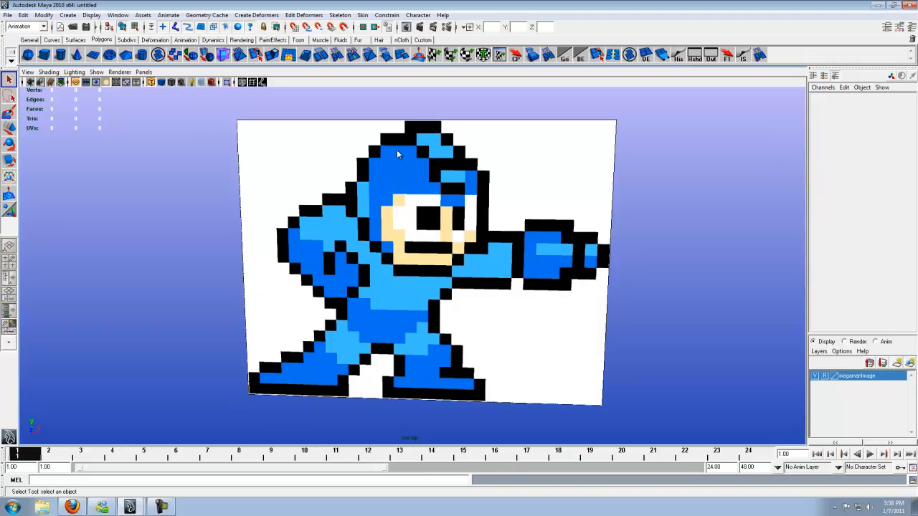
mouse_move(257, 390)
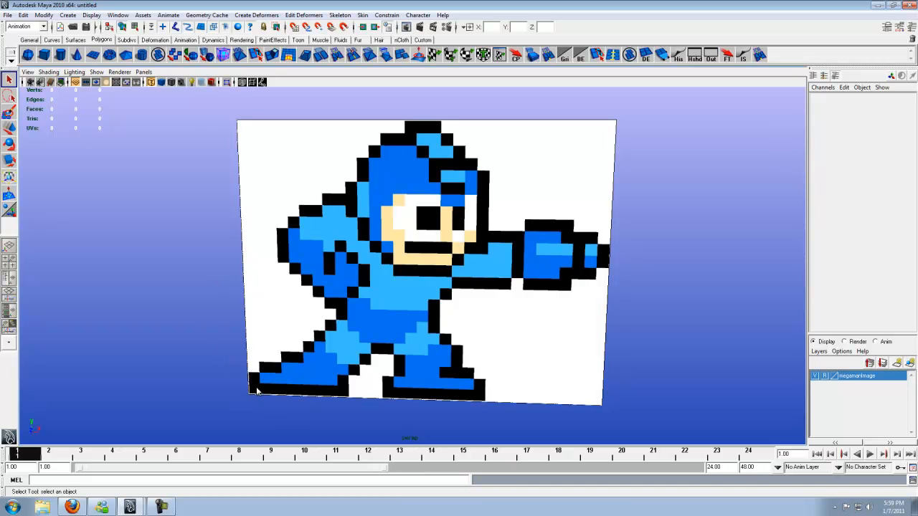
mouse_move(212, 110)
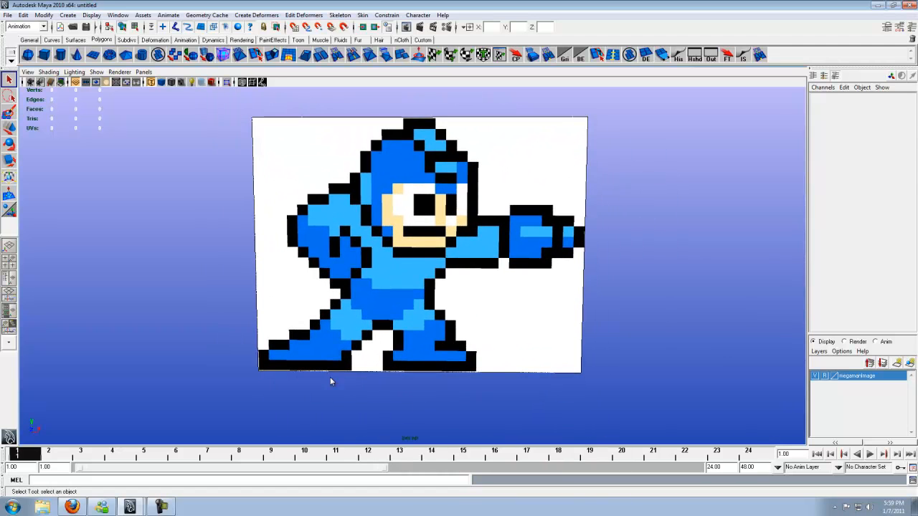
mouse_move(574, 376)
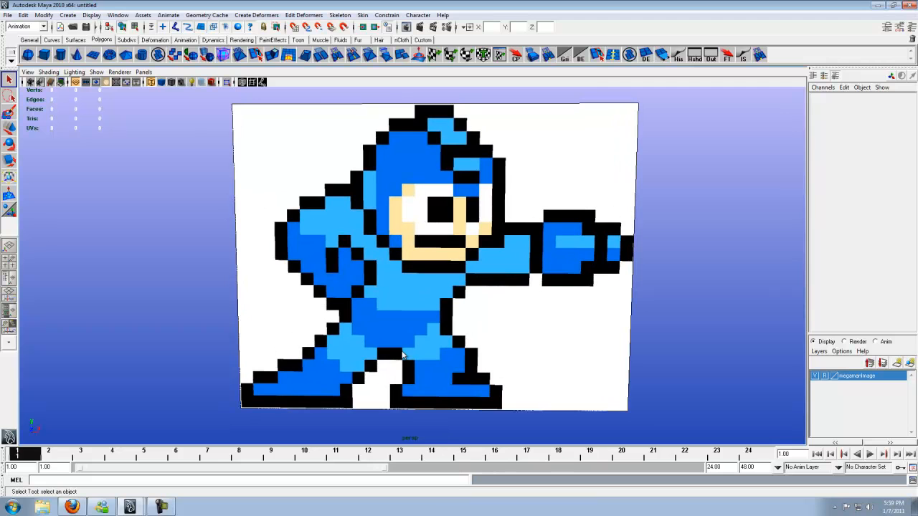
mouse_move(255, 402)
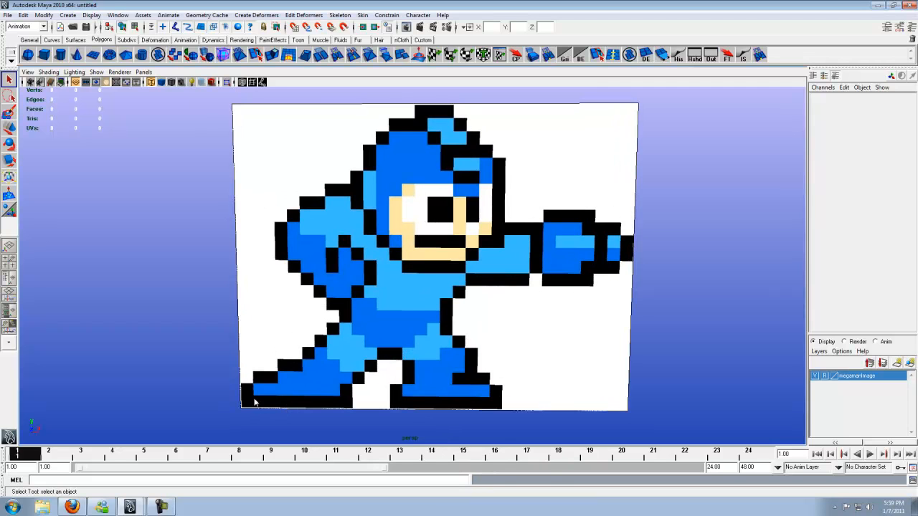
mouse_move(313, 356)
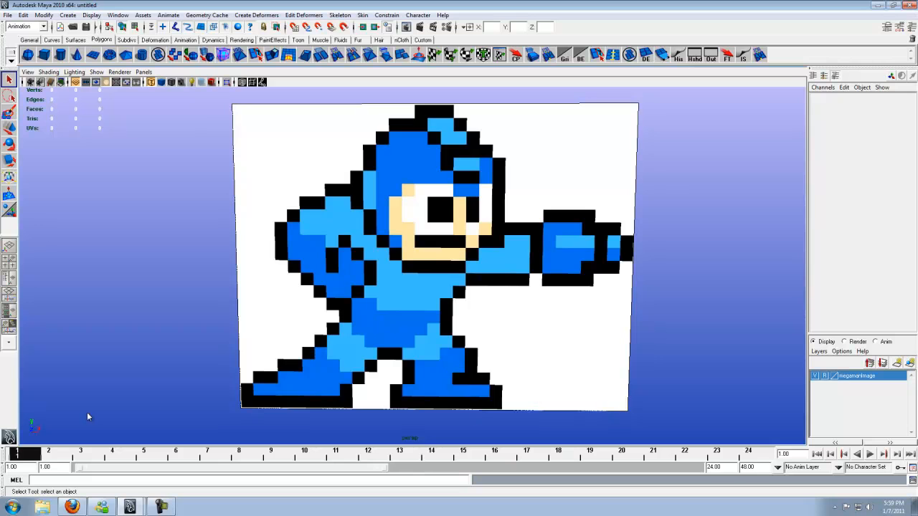
mouse_move(624, 404)
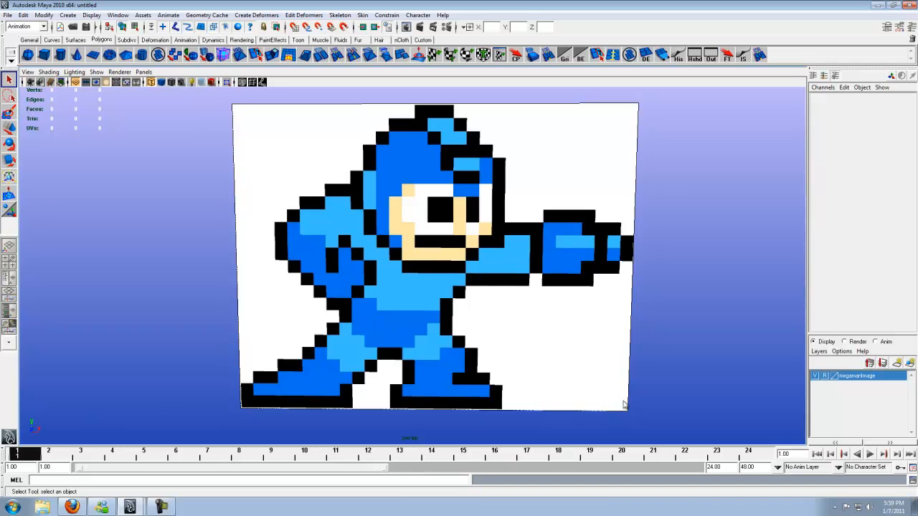
mouse_move(242, 112)
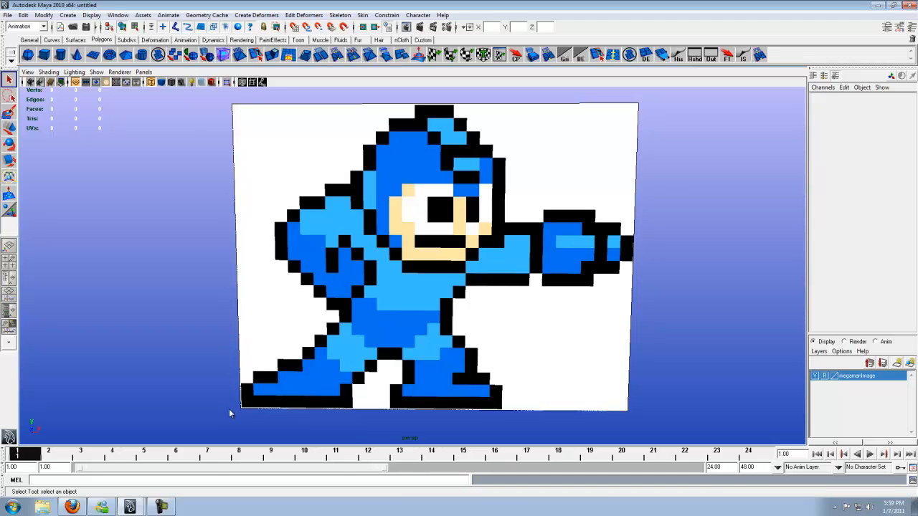
mouse_move(247, 401)
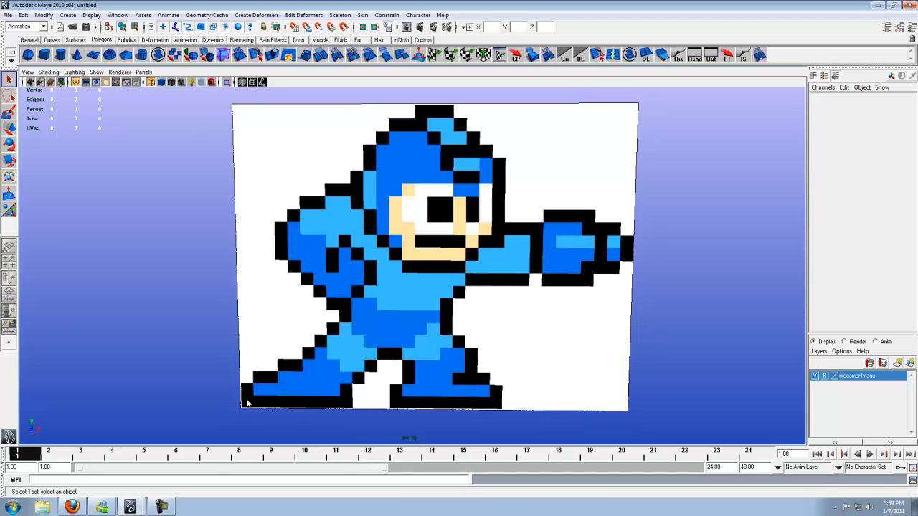
mouse_move(242, 403)
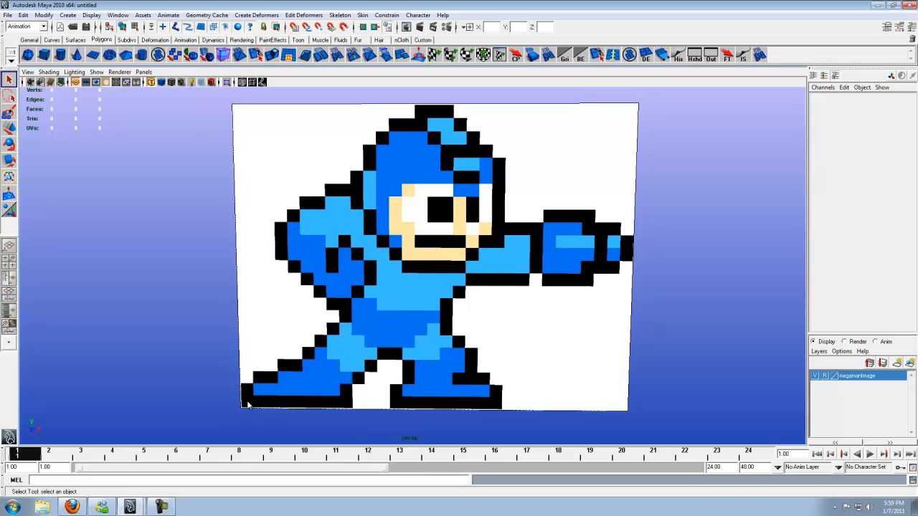
mouse_move(436, 410)
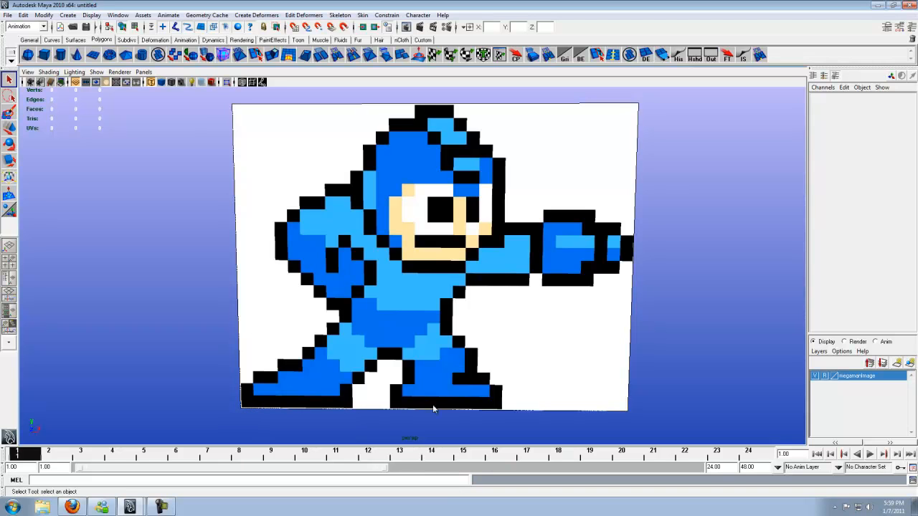
mouse_move(629, 413)
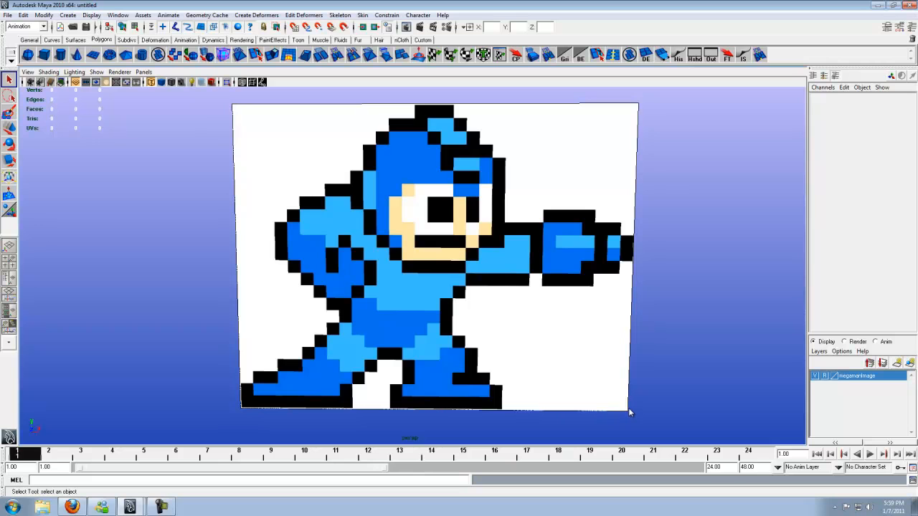
mouse_move(613, 402)
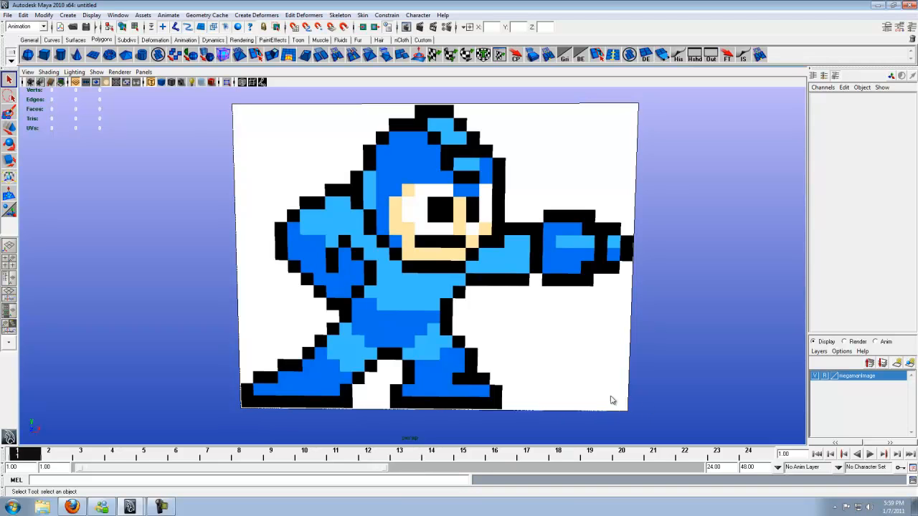
mouse_move(600, 431)
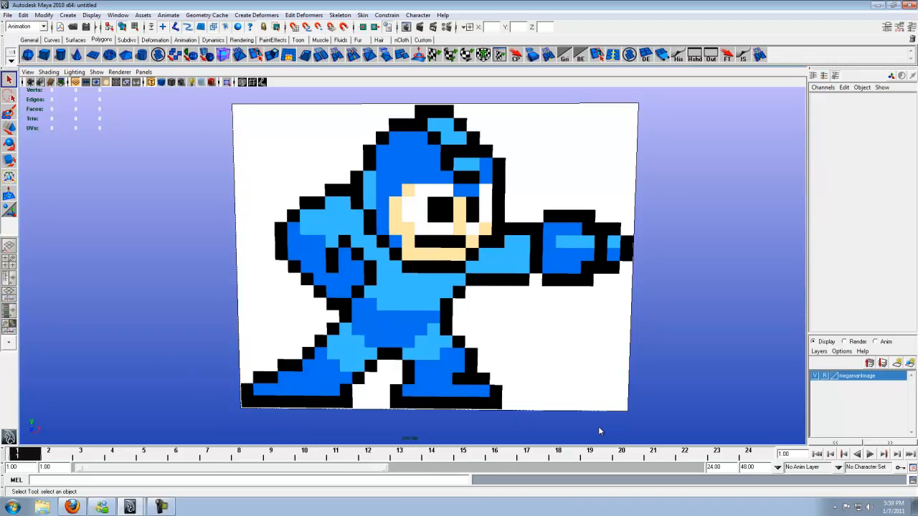
mouse_move(439, 403)
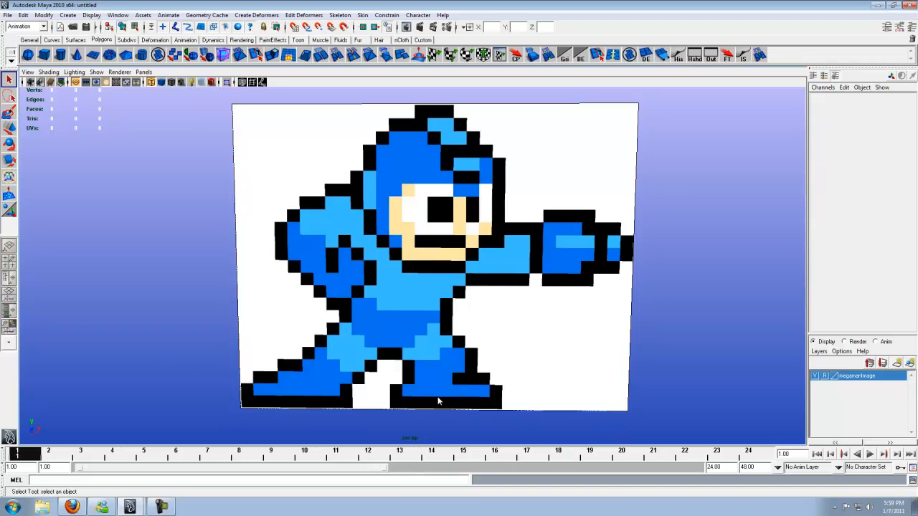
mouse_move(438, 110)
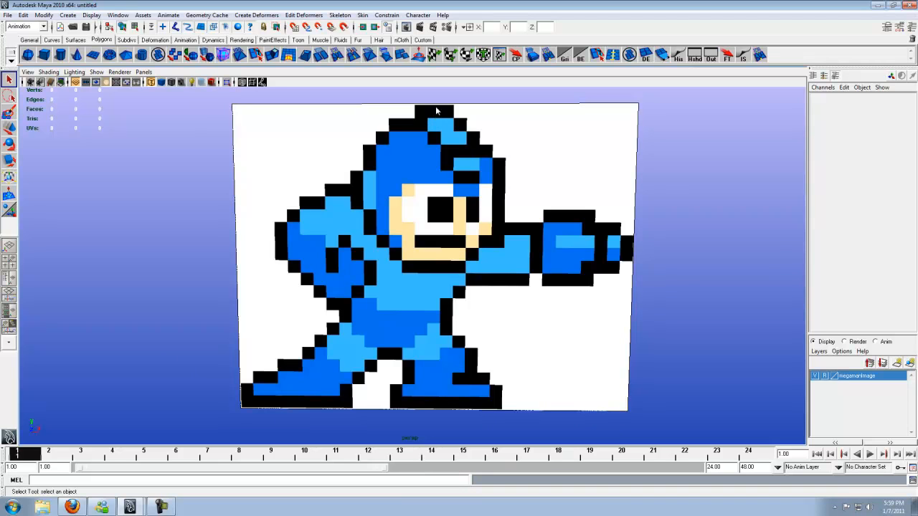
mouse_move(654, 473)
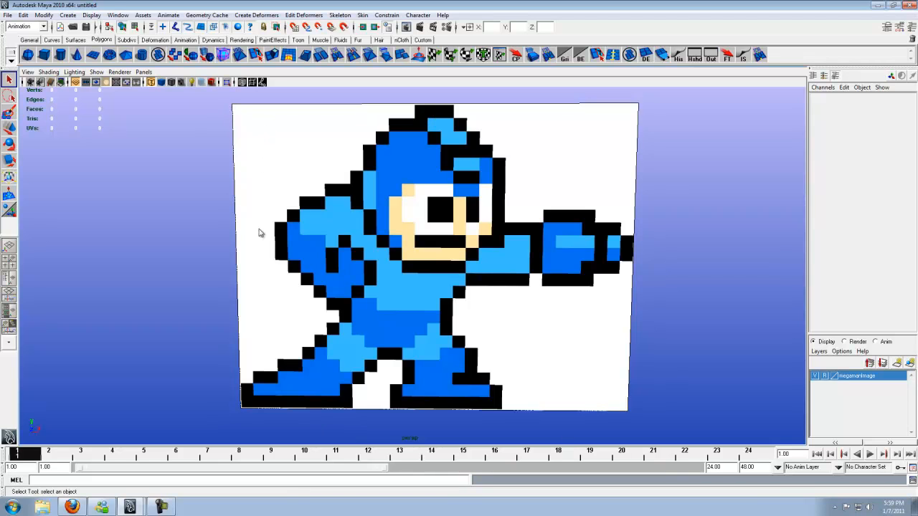
mouse_move(243, 396)
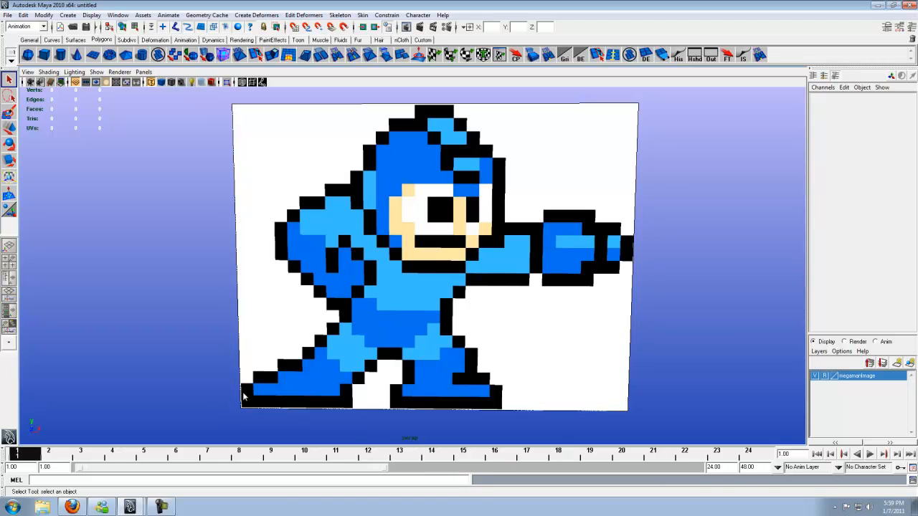
mouse_move(278, 364)
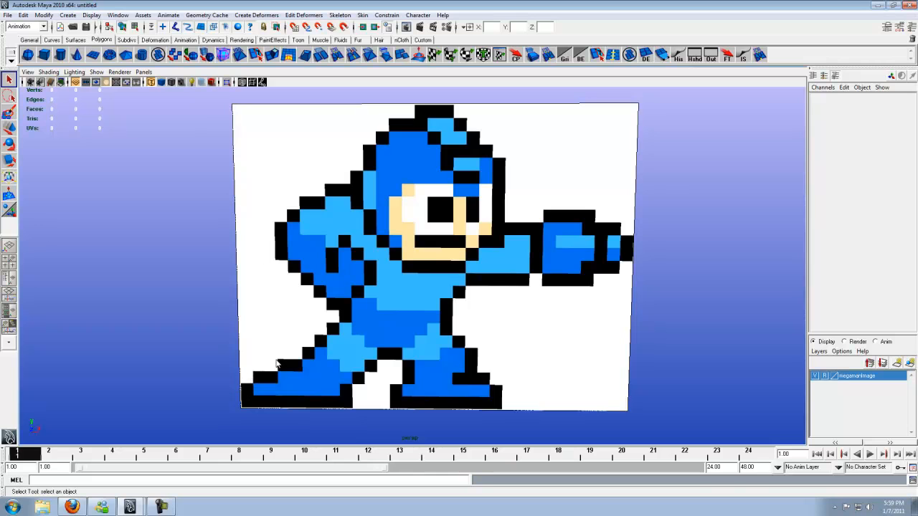
mouse_move(298, 352)
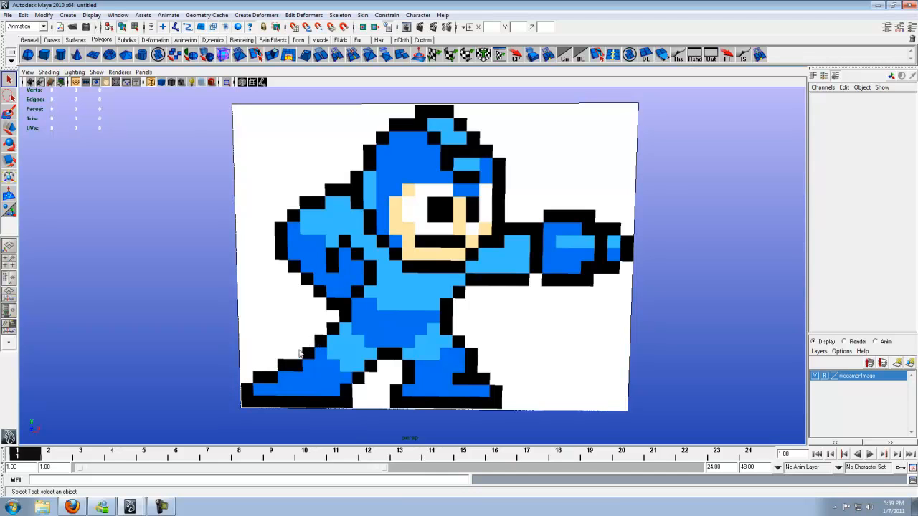
mouse_move(238, 410)
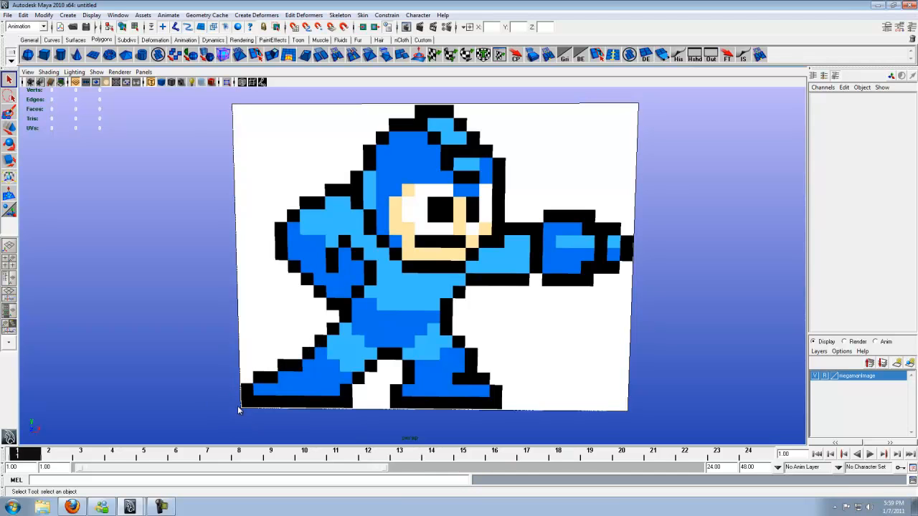
mouse_move(247, 406)
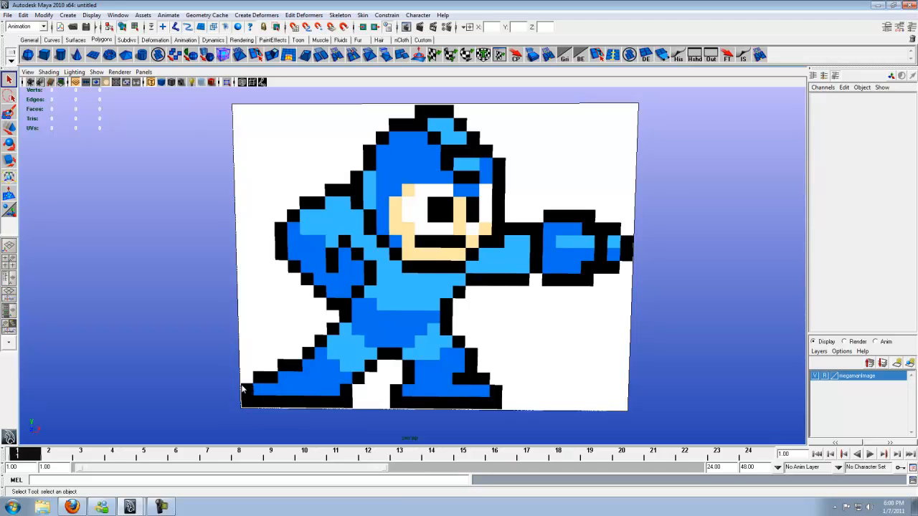
mouse_move(243, 390)
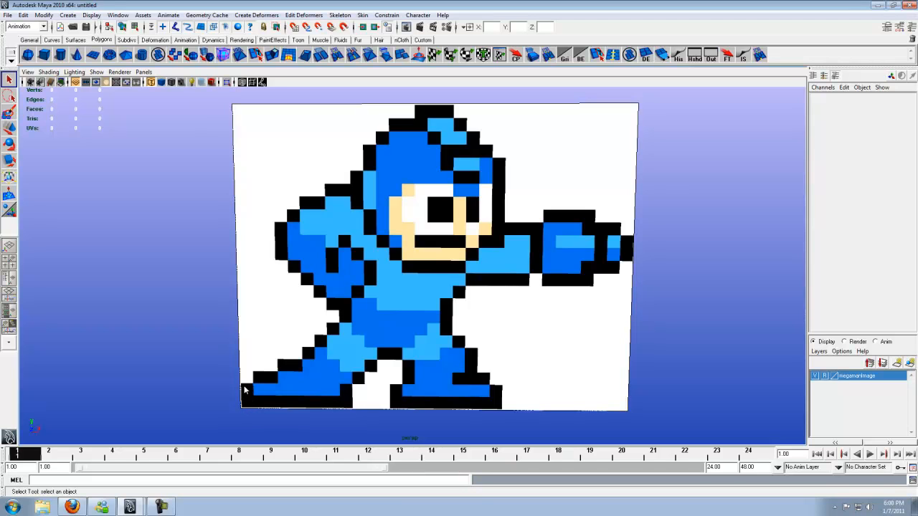
mouse_move(244, 394)
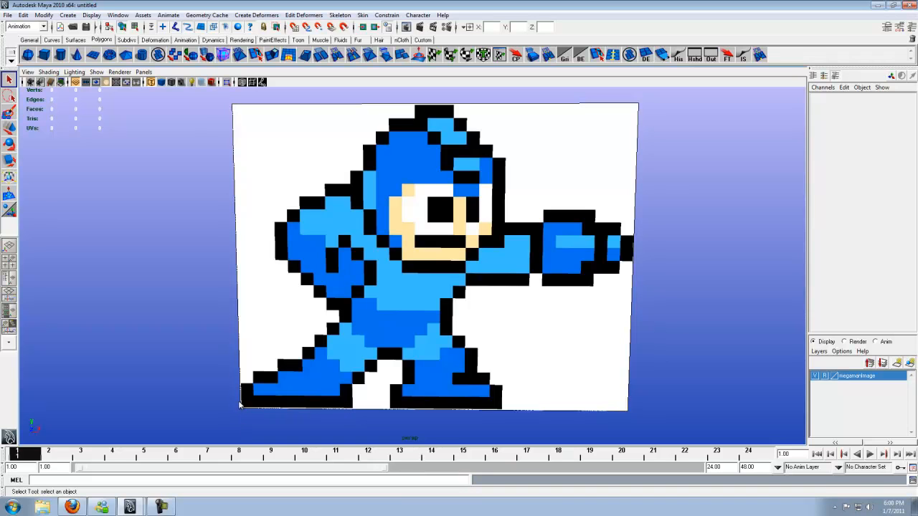
mouse_move(247, 405)
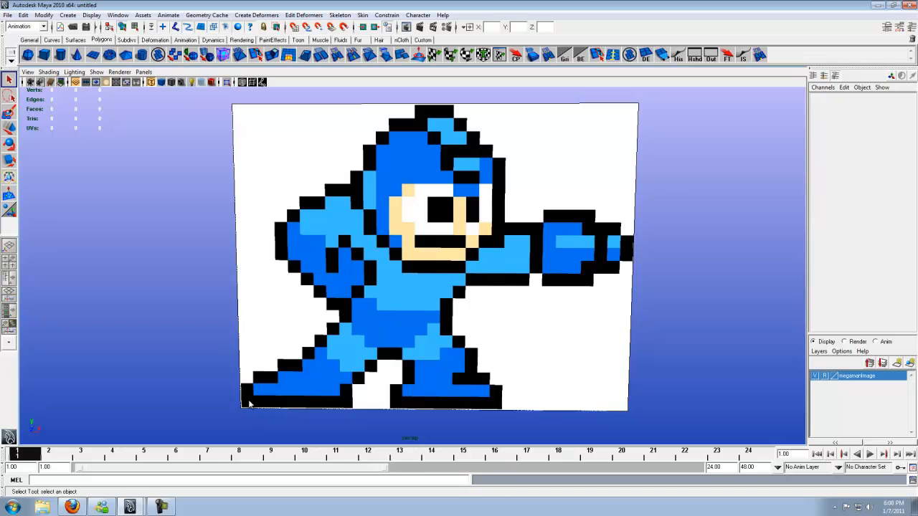
mouse_move(242, 416)
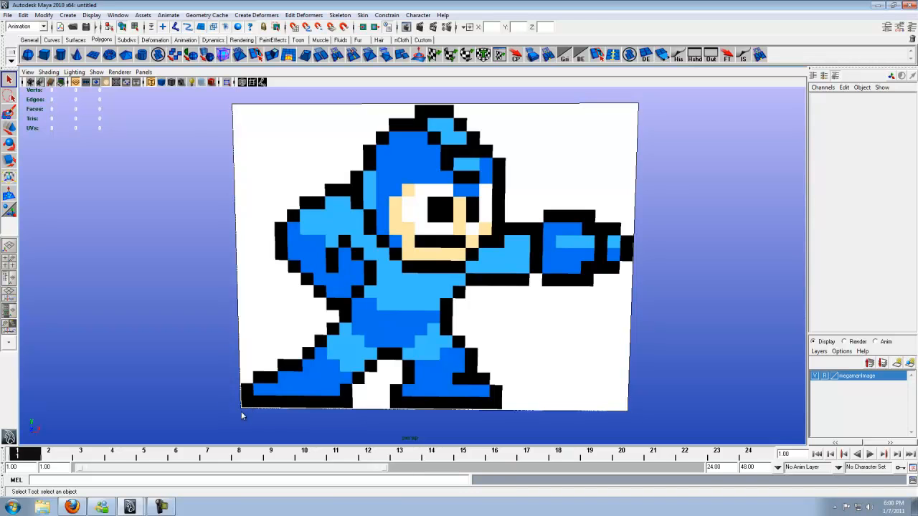
mouse_move(250, 409)
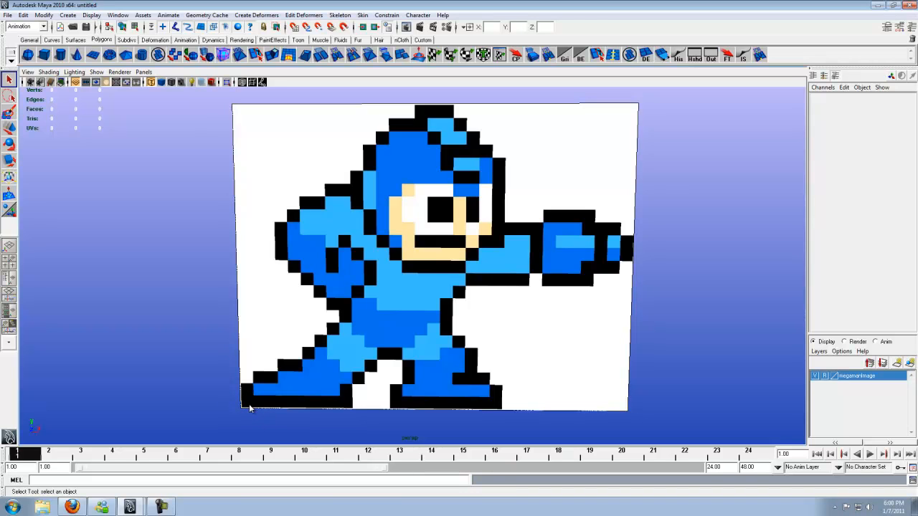
mouse_move(249, 407)
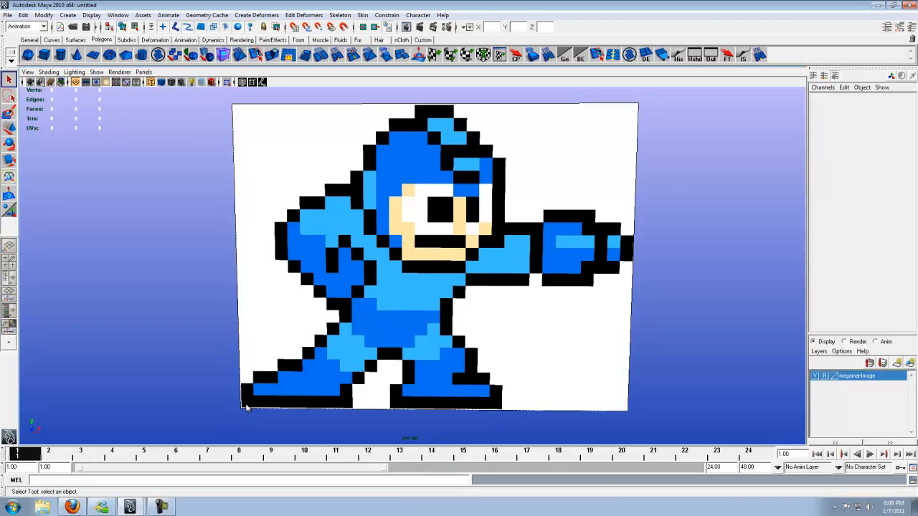
mouse_move(241, 416)
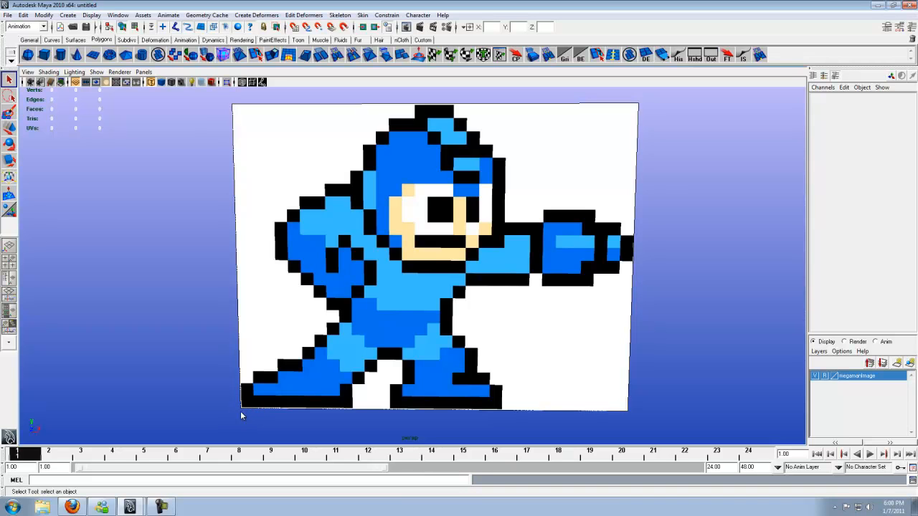
mouse_move(260, 396)
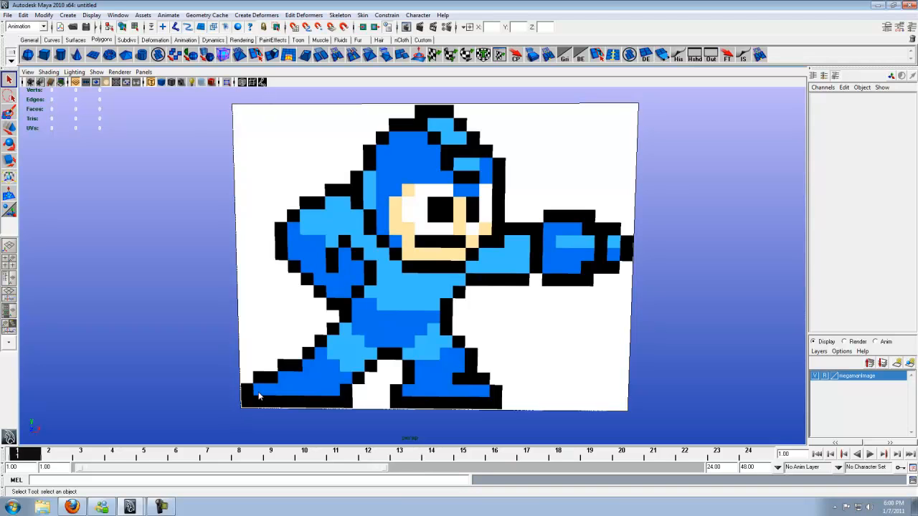
mouse_move(245, 390)
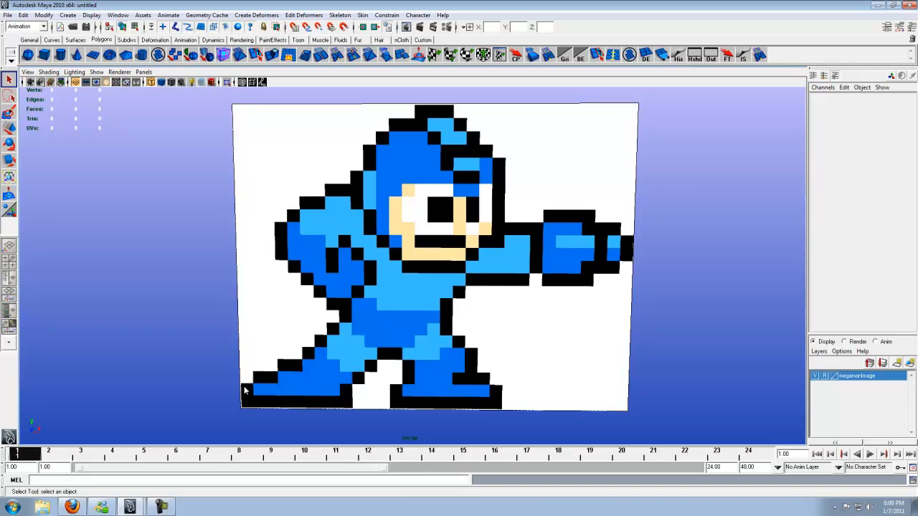
mouse_move(244, 403)
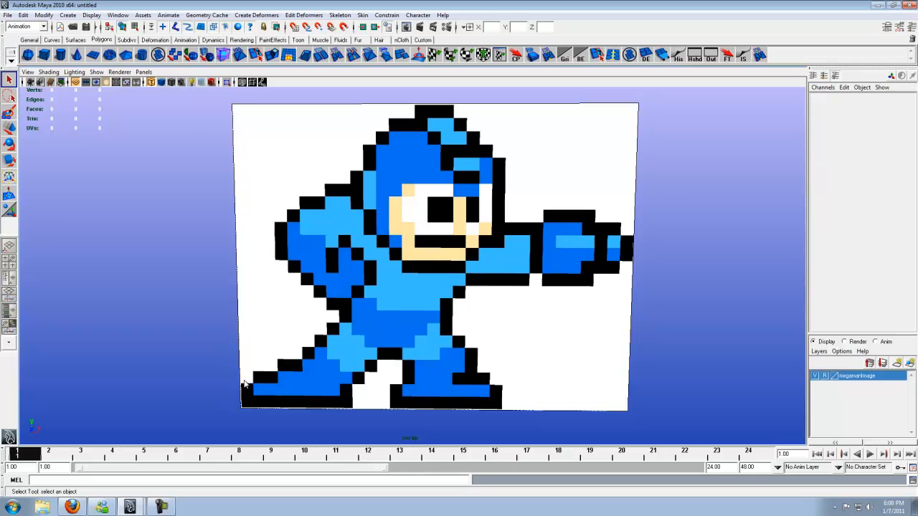
mouse_move(247, 374)
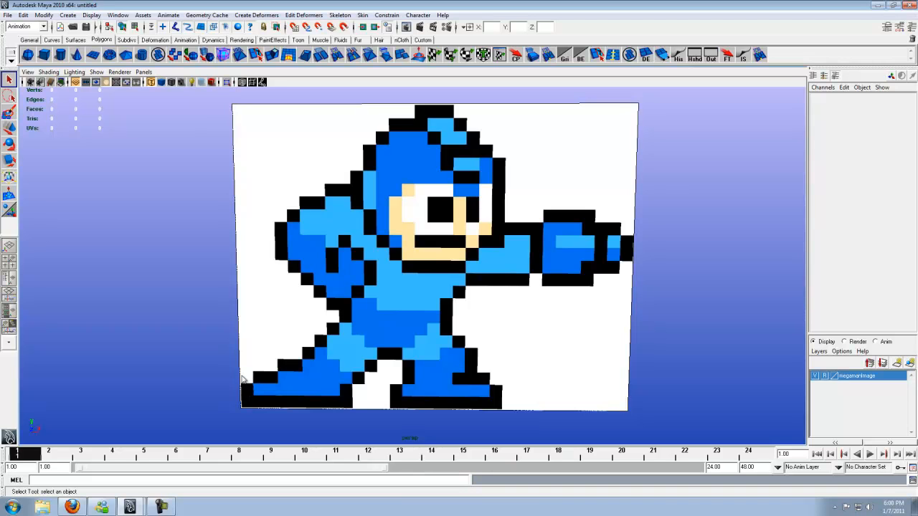
mouse_move(247, 408)
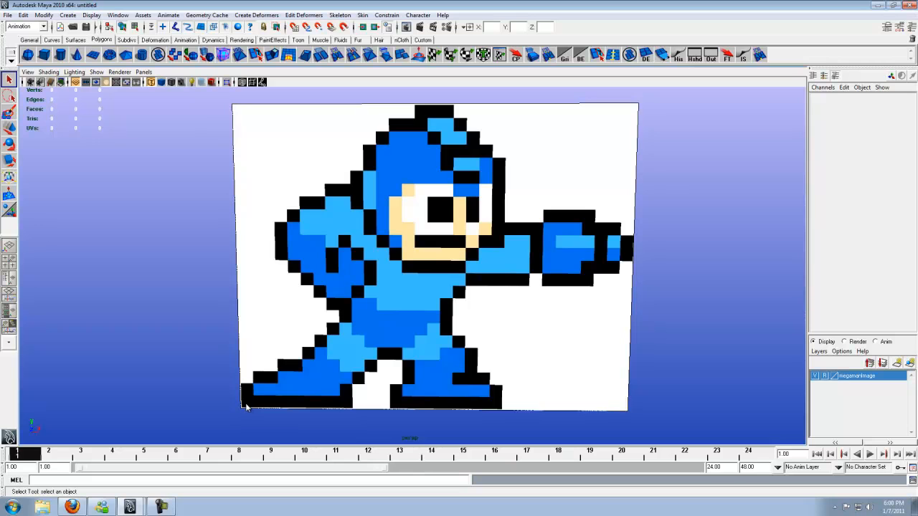
mouse_move(247, 396)
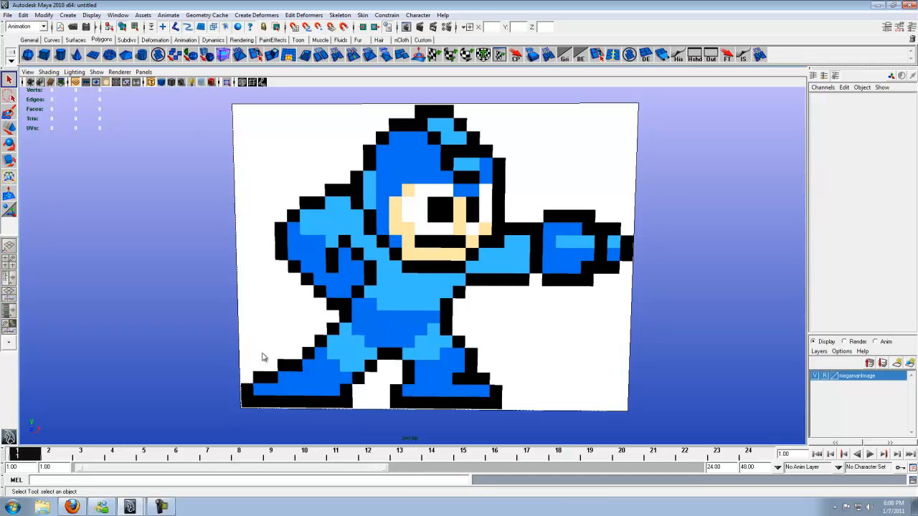
mouse_move(254, 377)
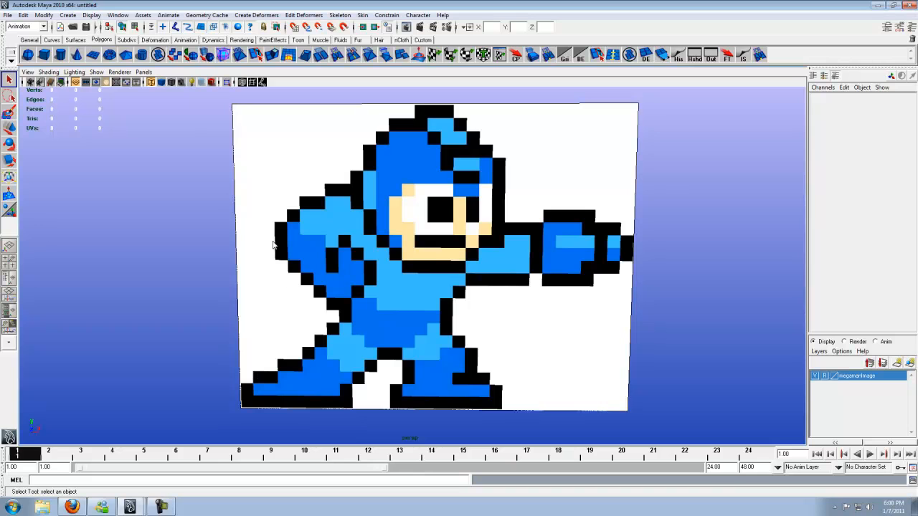
mouse_move(637, 403)
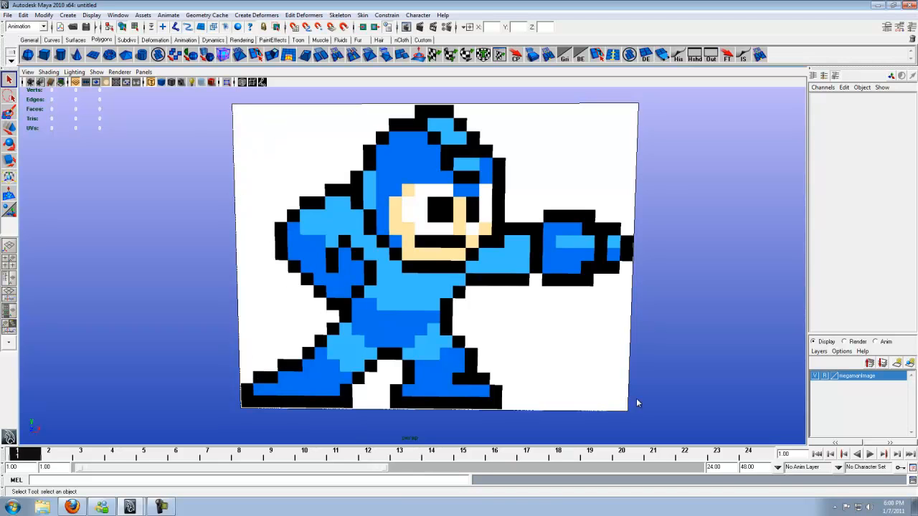
mouse_move(350, 390)
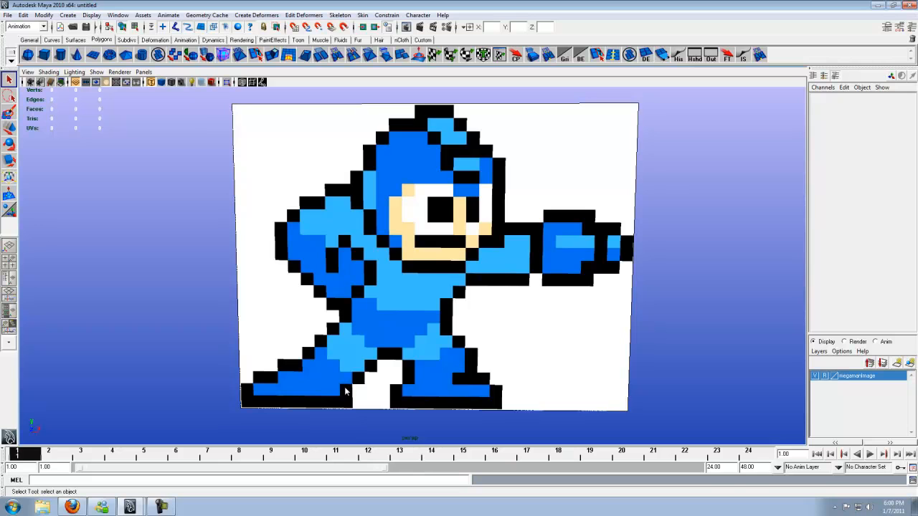
mouse_move(525, 405)
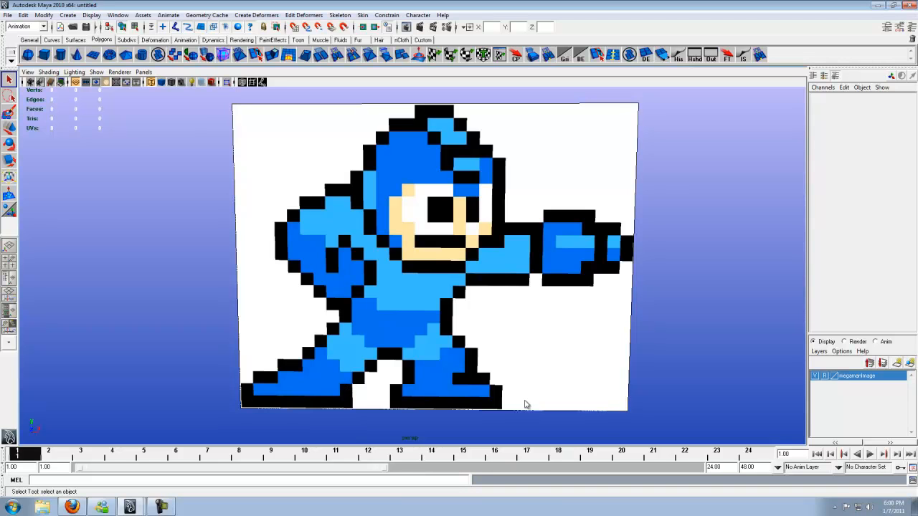
mouse_move(431, 368)
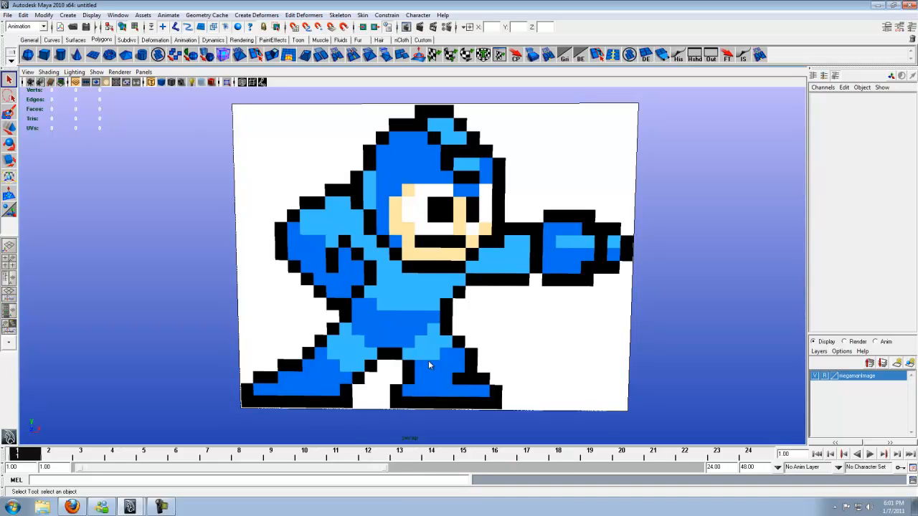
mouse_move(264, 390)
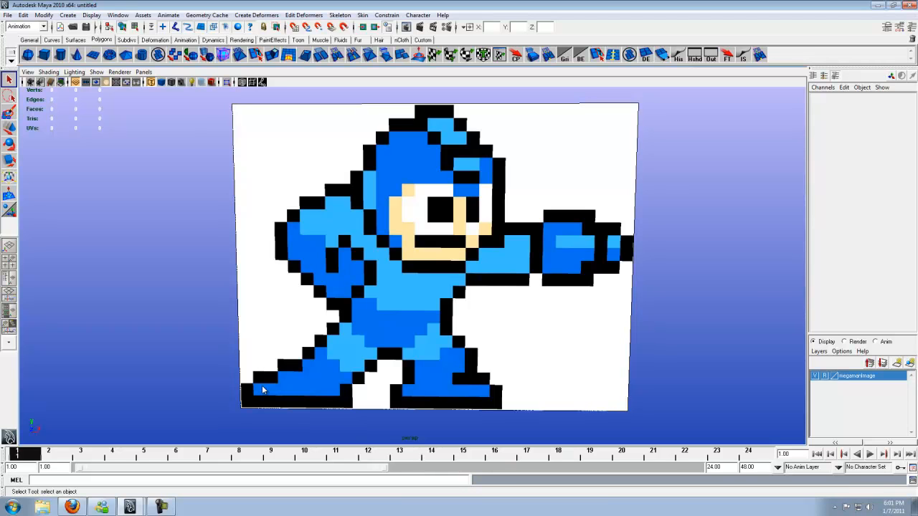
mouse_move(246, 393)
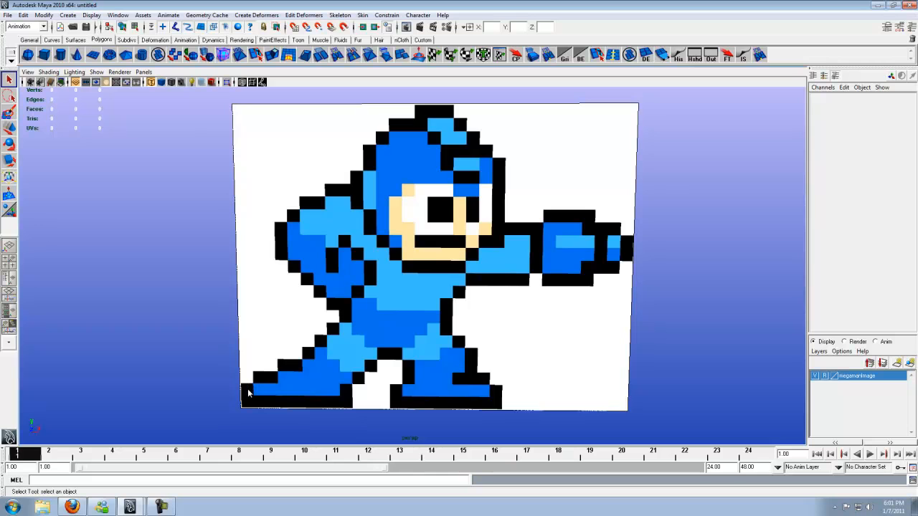
mouse_move(588, 395)
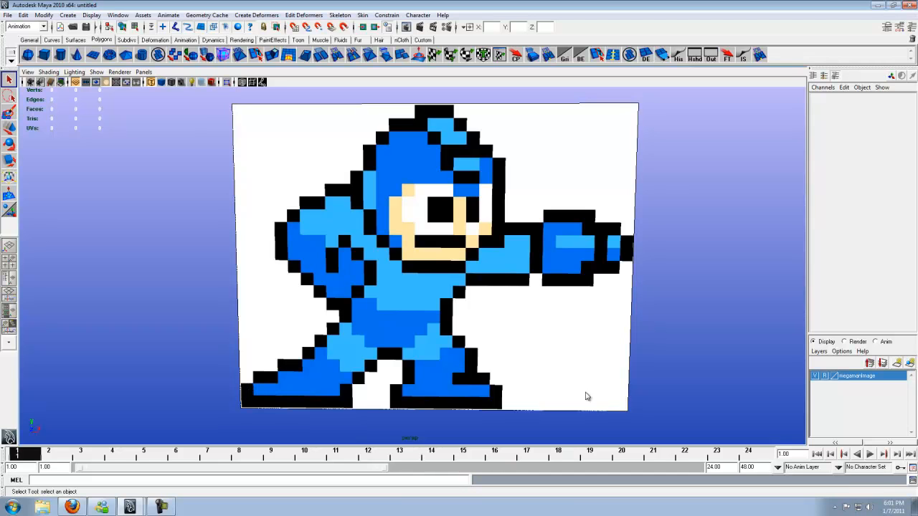
mouse_move(255, 376)
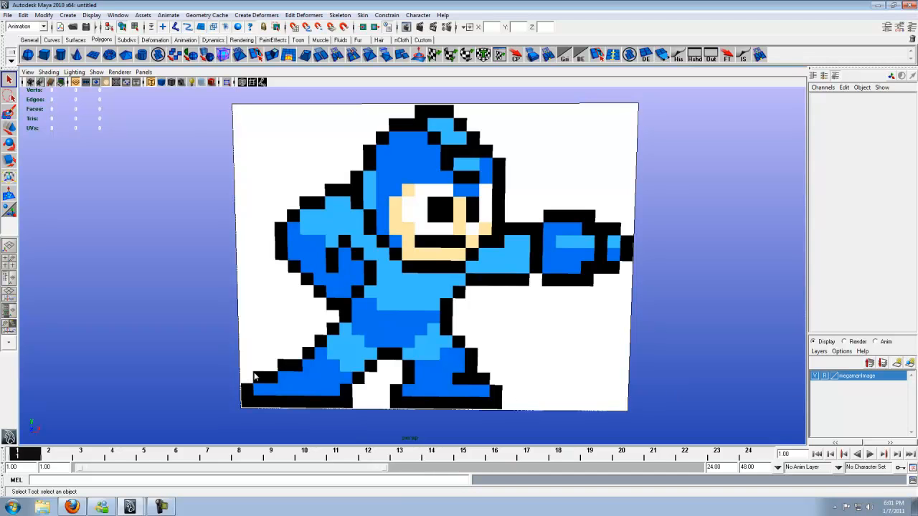
mouse_move(278, 381)
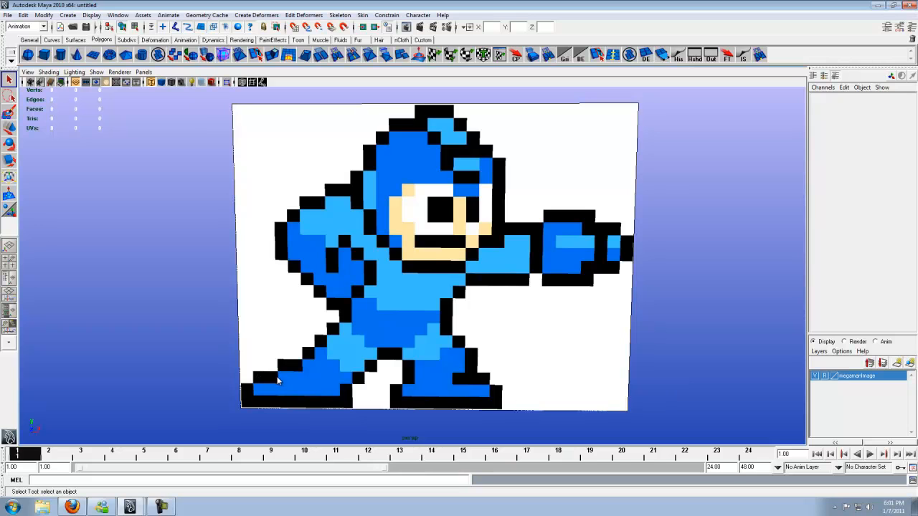
mouse_move(294, 408)
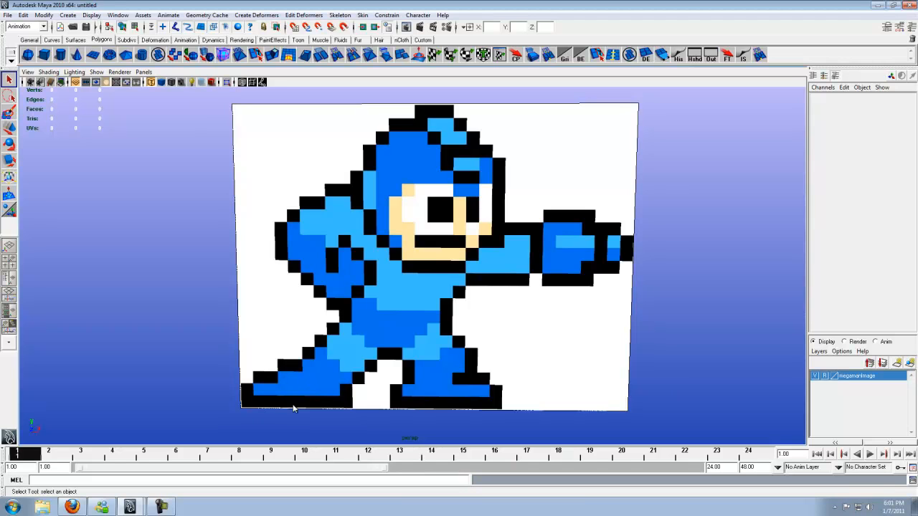
mouse_move(499, 410)
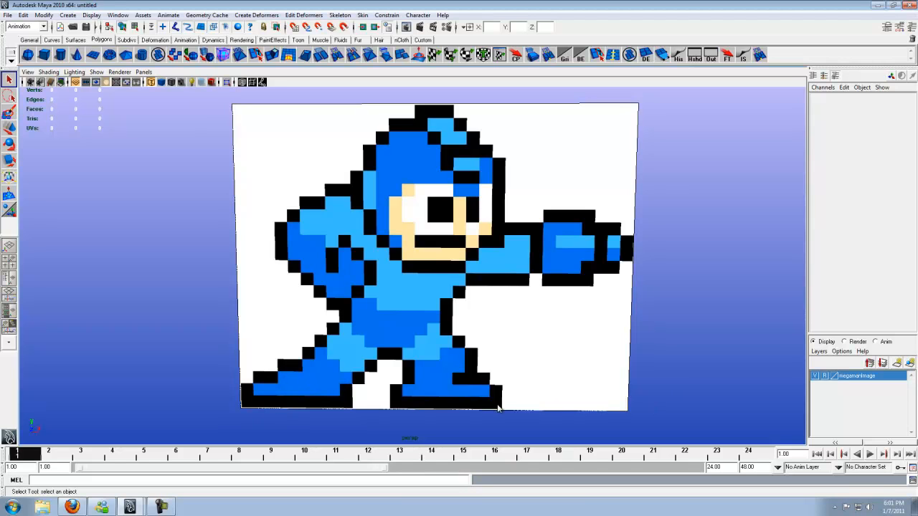
mouse_move(603, 396)
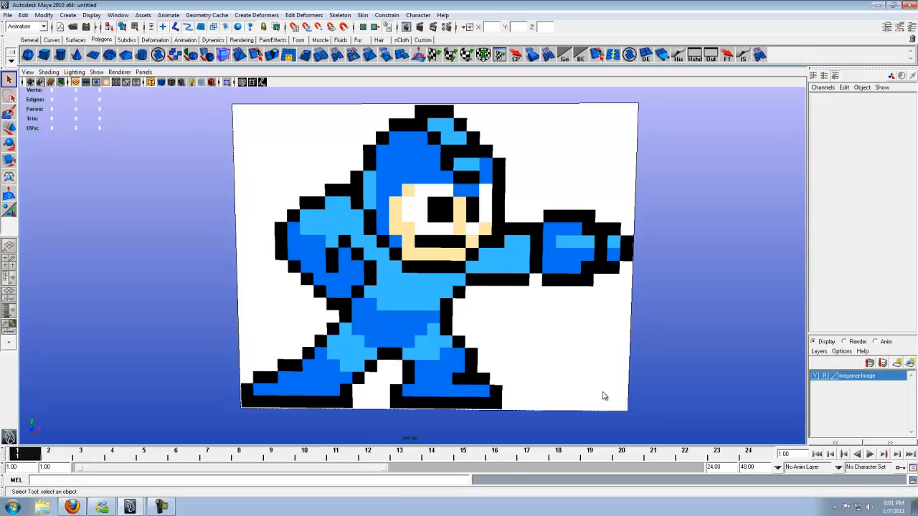
mouse_move(608, 422)
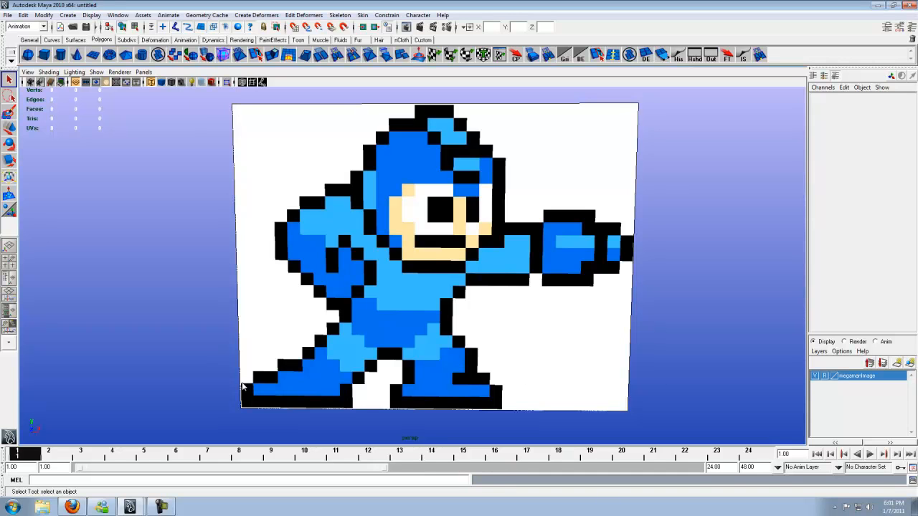
mouse_move(252, 390)
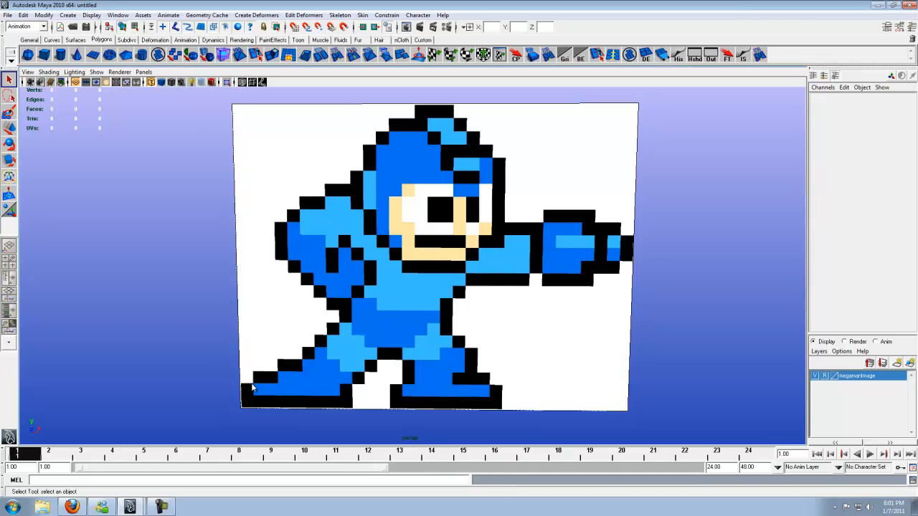
mouse_move(269, 381)
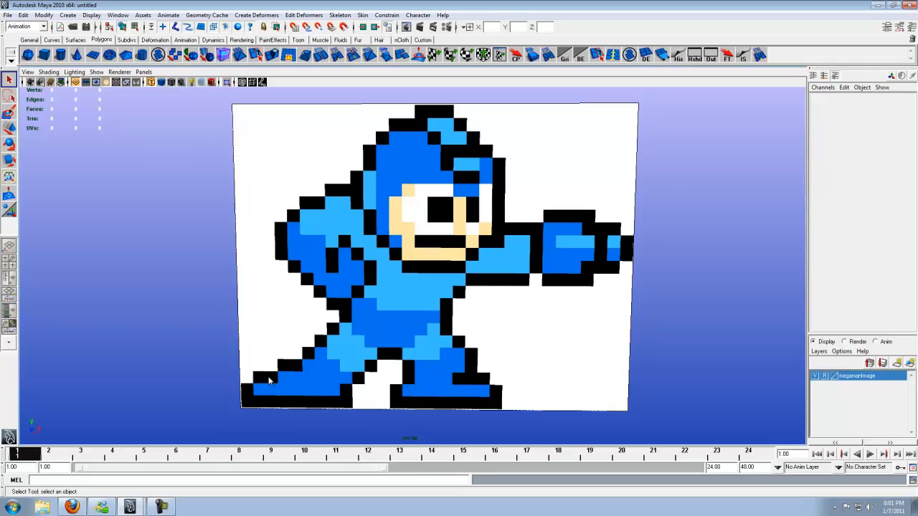
mouse_move(330, 335)
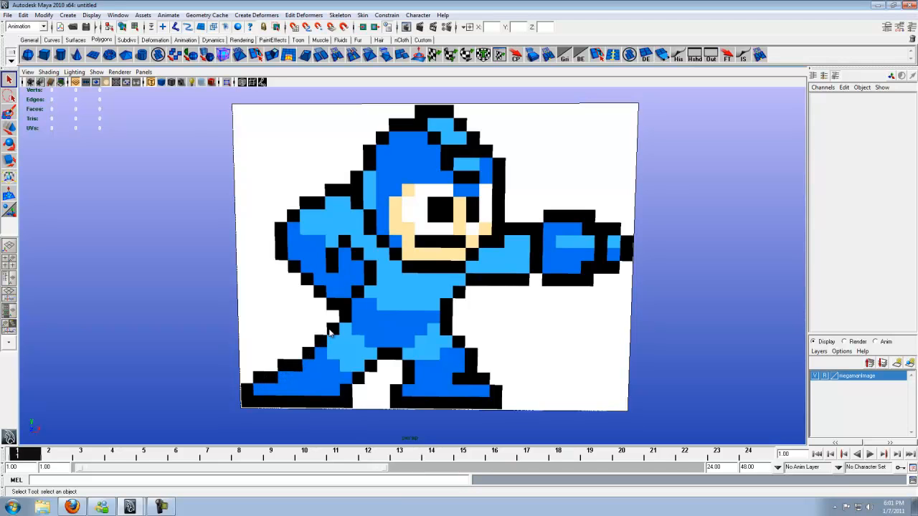
mouse_move(374, 356)
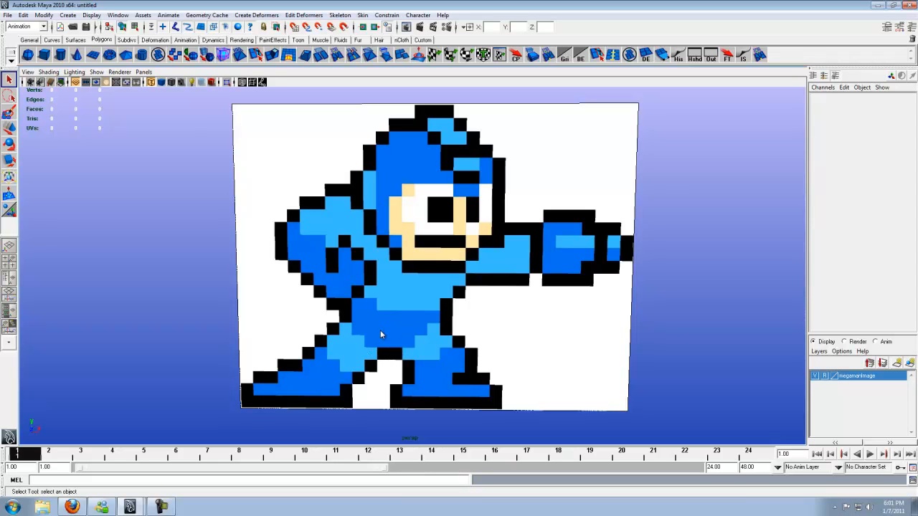
mouse_move(336, 309)
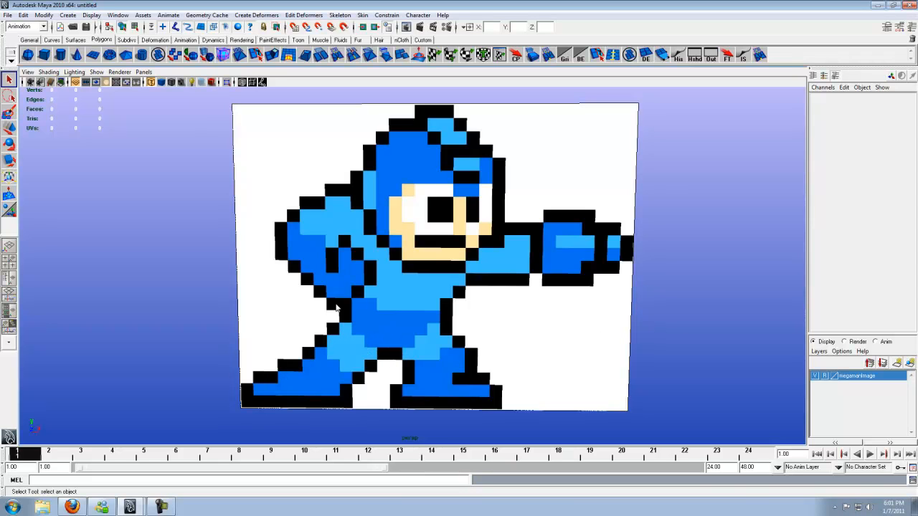
mouse_move(252, 403)
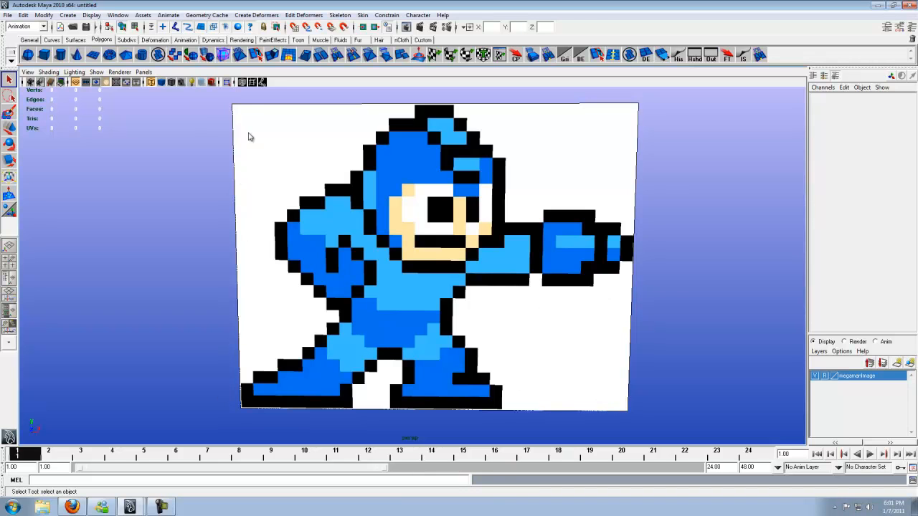
mouse_move(336, 346)
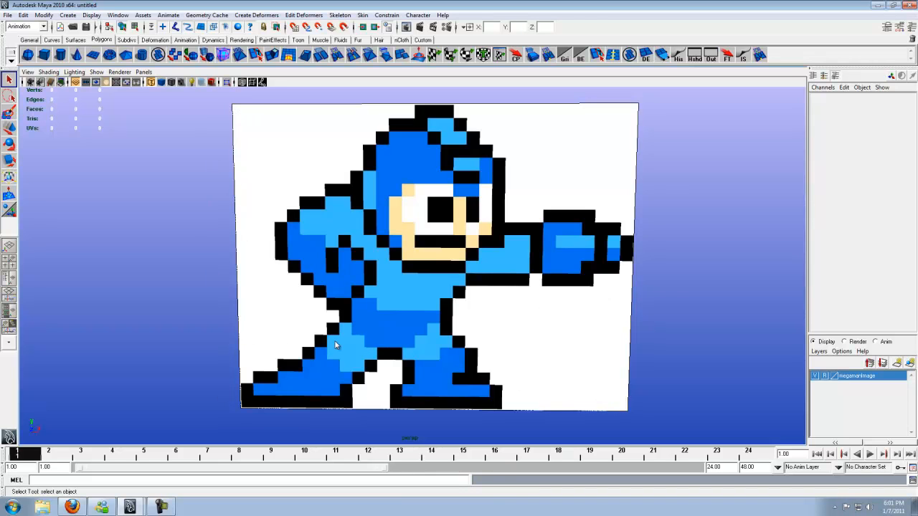
mouse_move(490, 402)
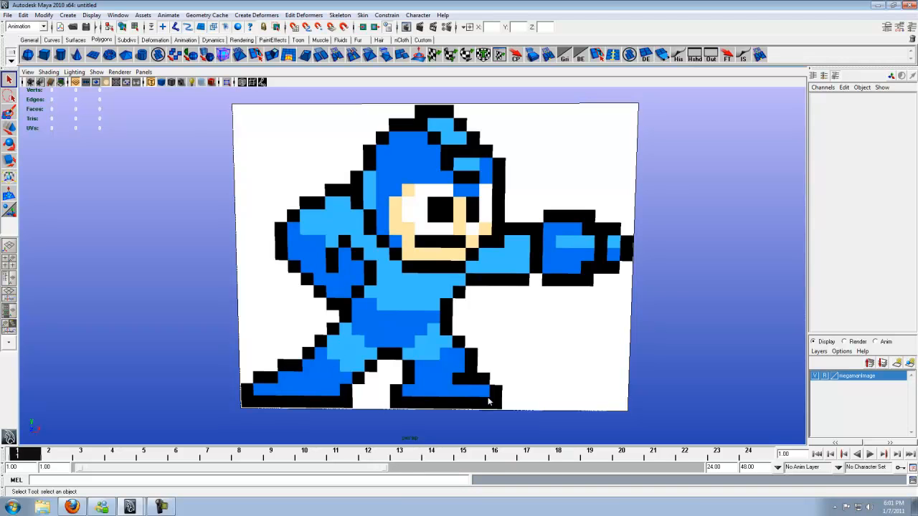
mouse_move(355, 405)
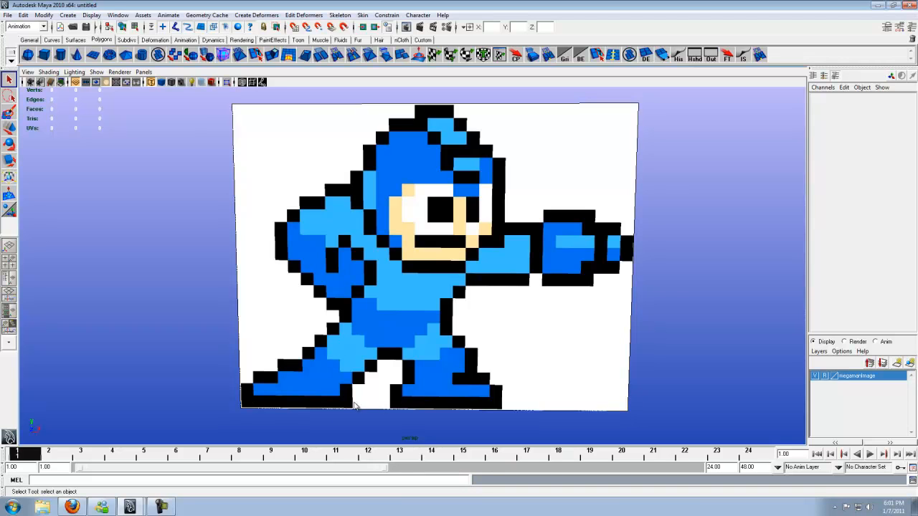